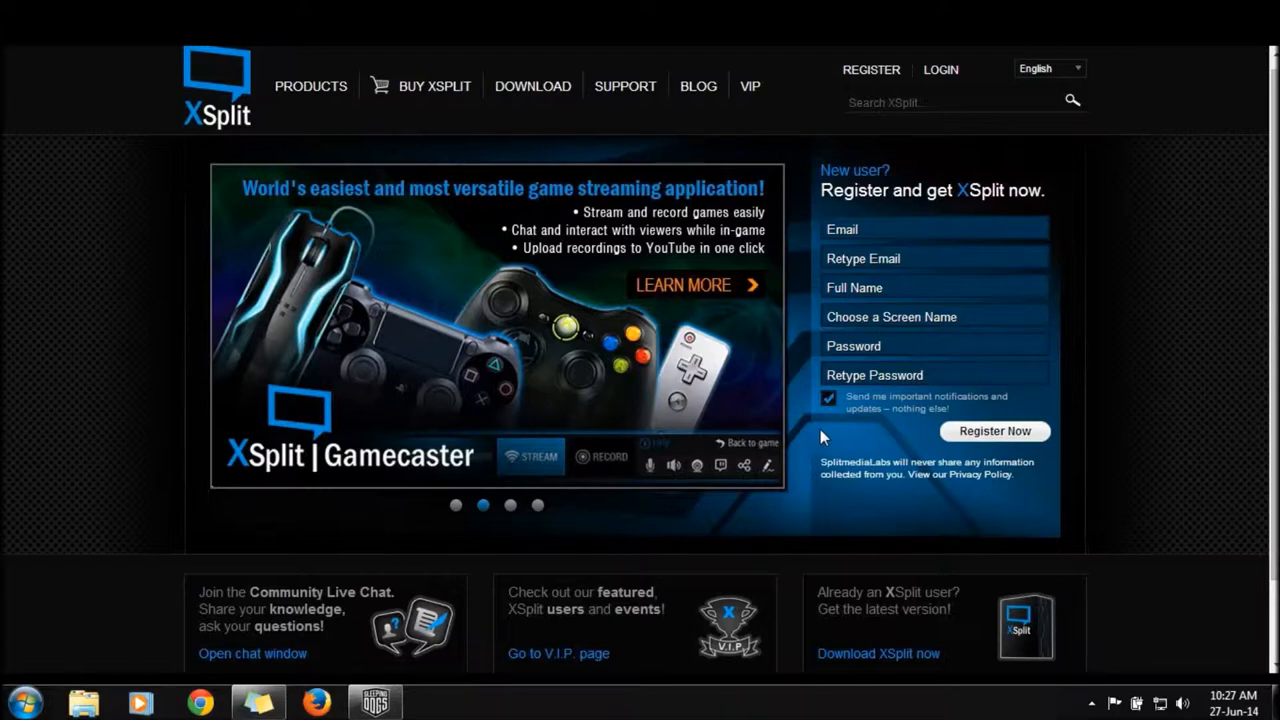
{"action": "mouse_move", "coordinate": [660, 183]}
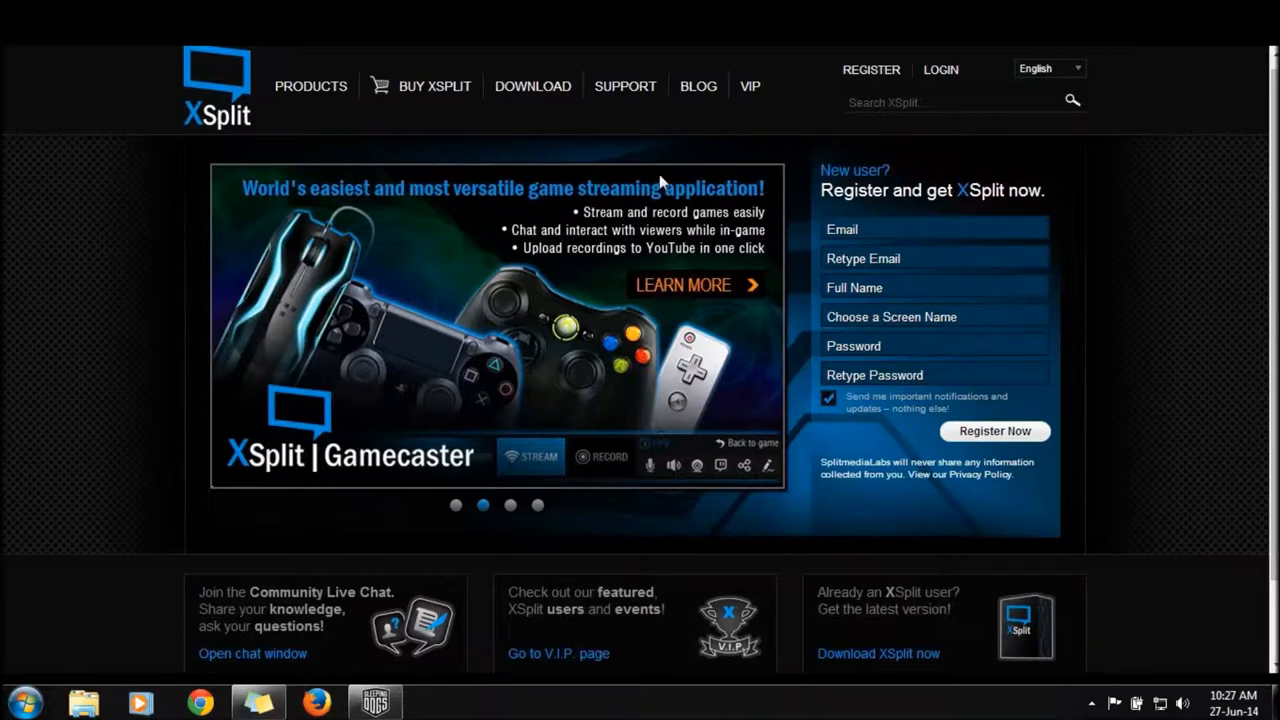
{"action": "mouse_move", "coordinate": [790, 275]}
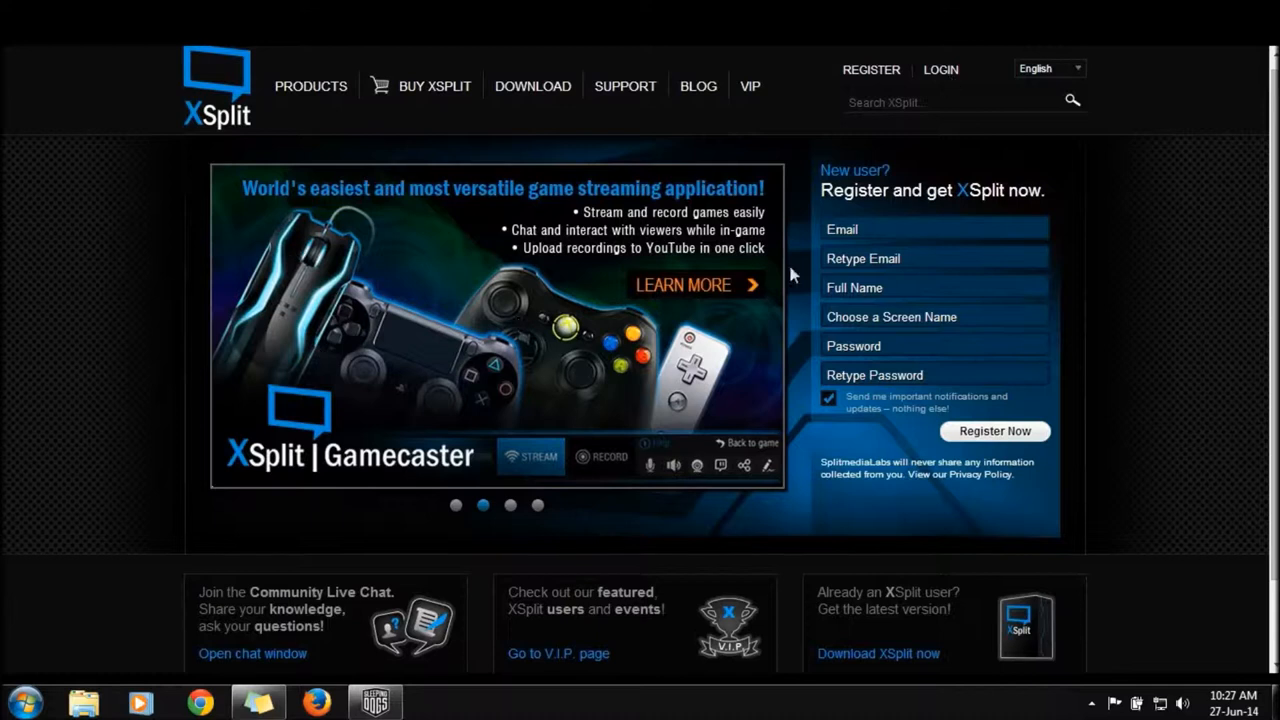
{"action": "mouse_move", "coordinate": [745, 495]}
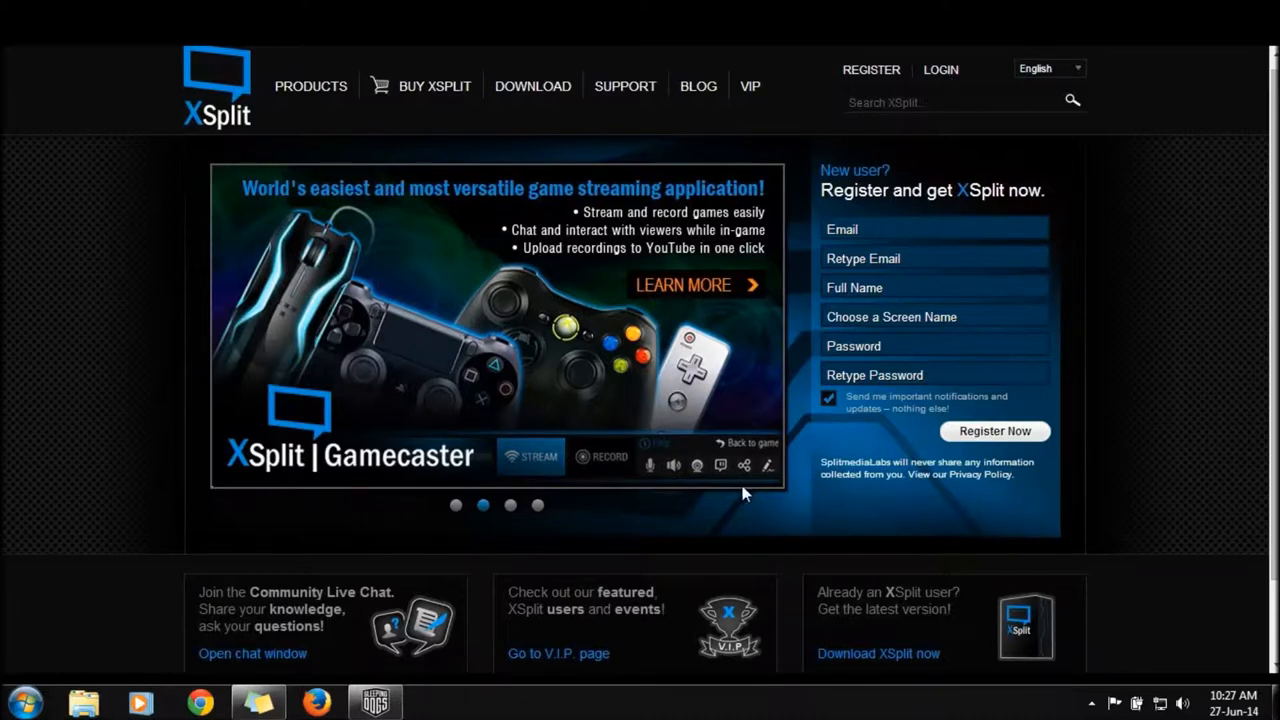
- Launch XSplit Gamecaster from the taskbar to its Start tab
{"action": "left_click", "coordinate": [1091, 703]}
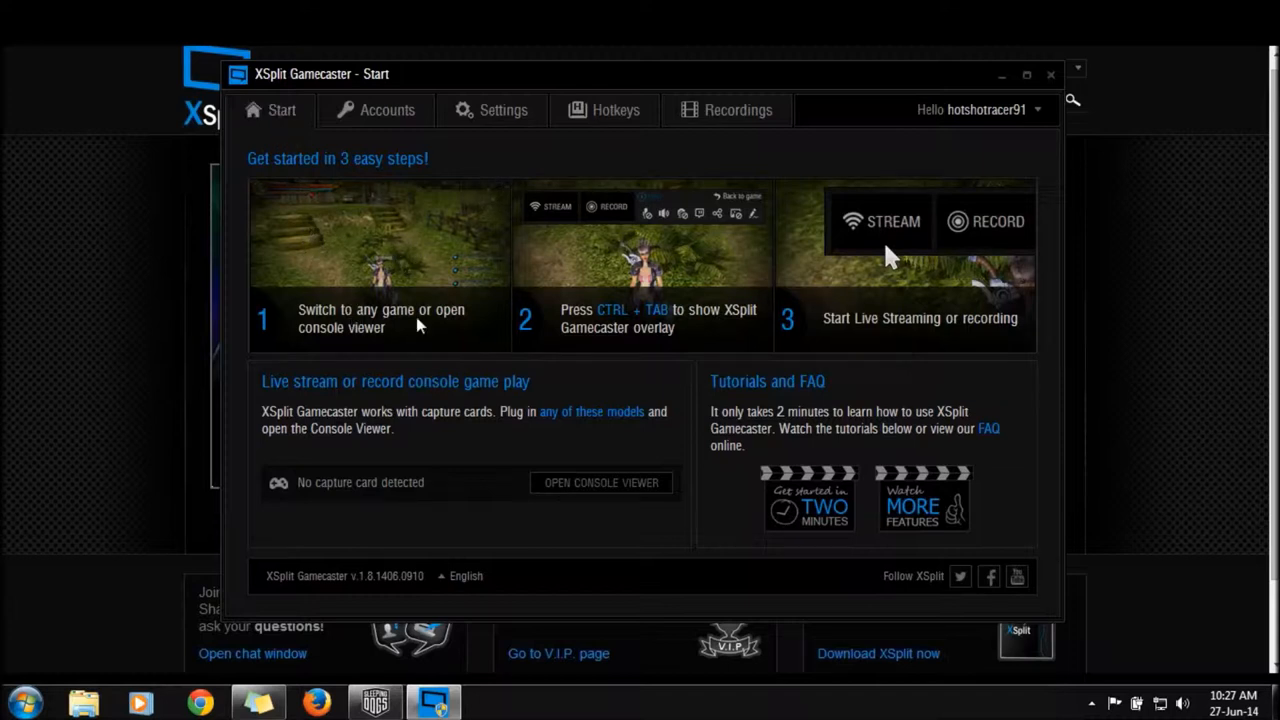
{"action": "mouse_move", "coordinate": [665, 225]}
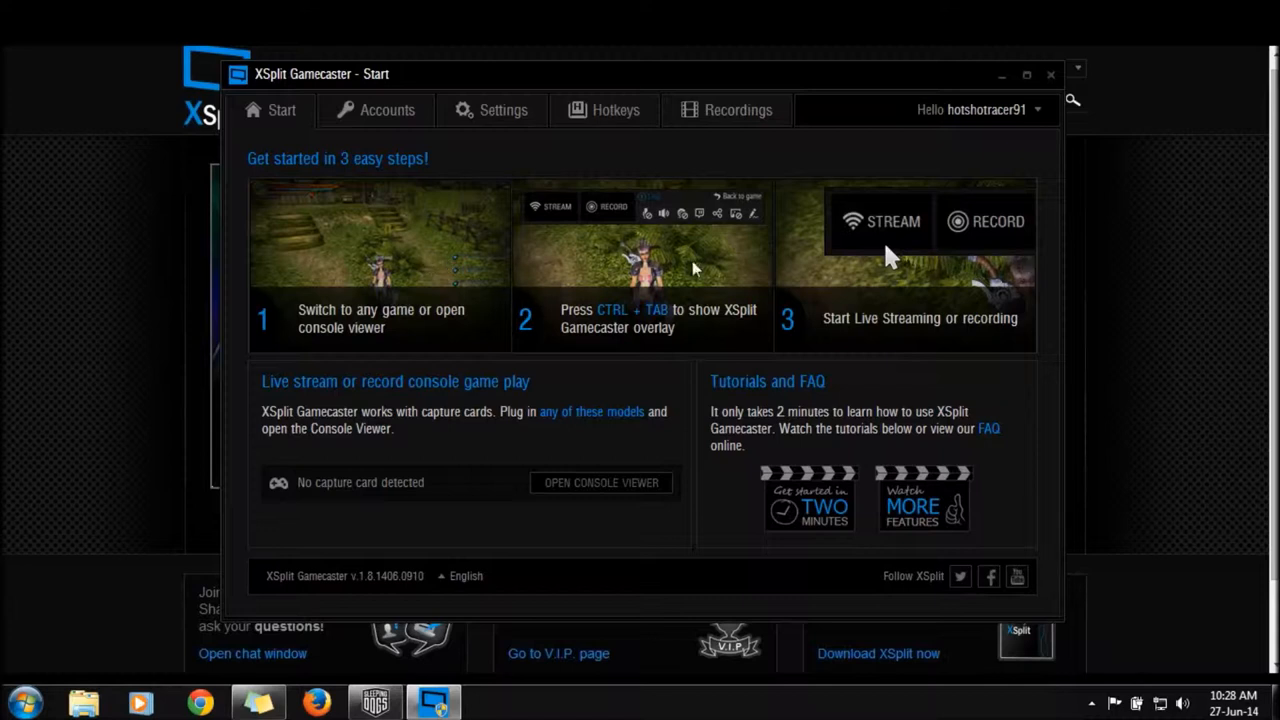
{"action": "mouse_move", "coordinate": [1000, 275]}
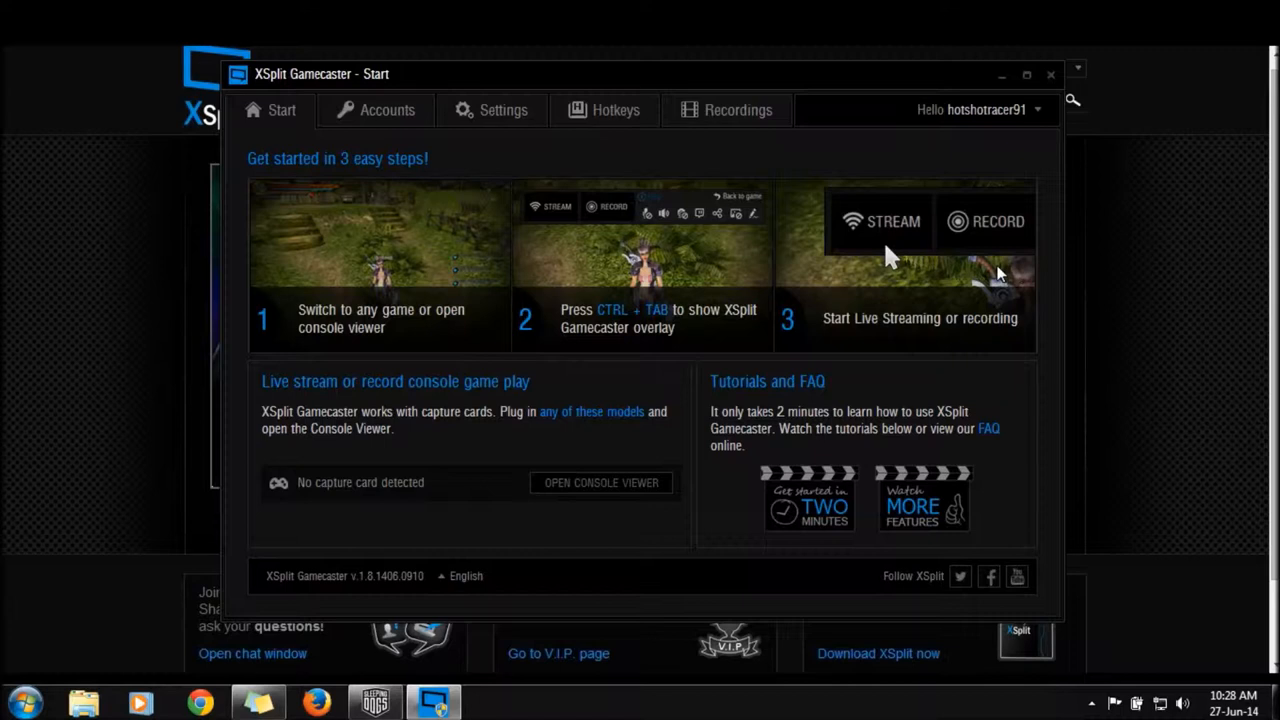
- Show the Accounts page listing Twitch, YouTube, Facebook, Twitter and Google+
{"action": "left_click", "coordinate": [387, 110]}
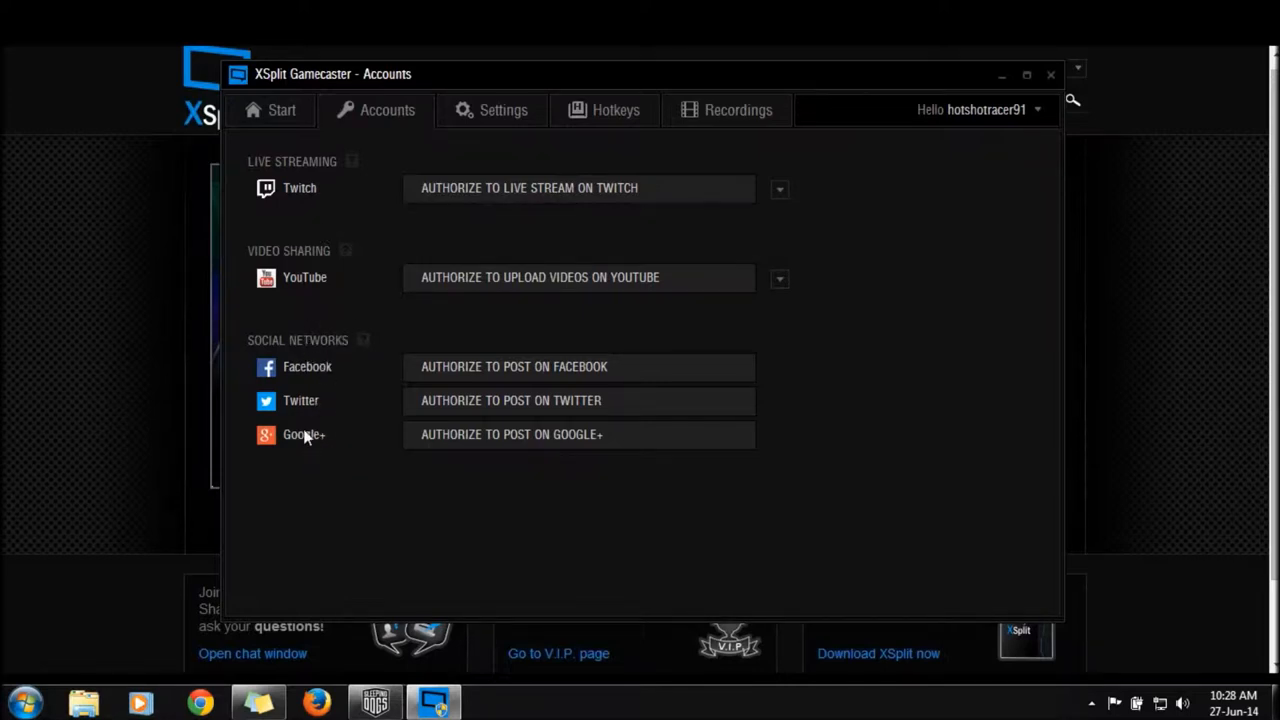
{"action": "mouse_move", "coordinate": [460, 445]}
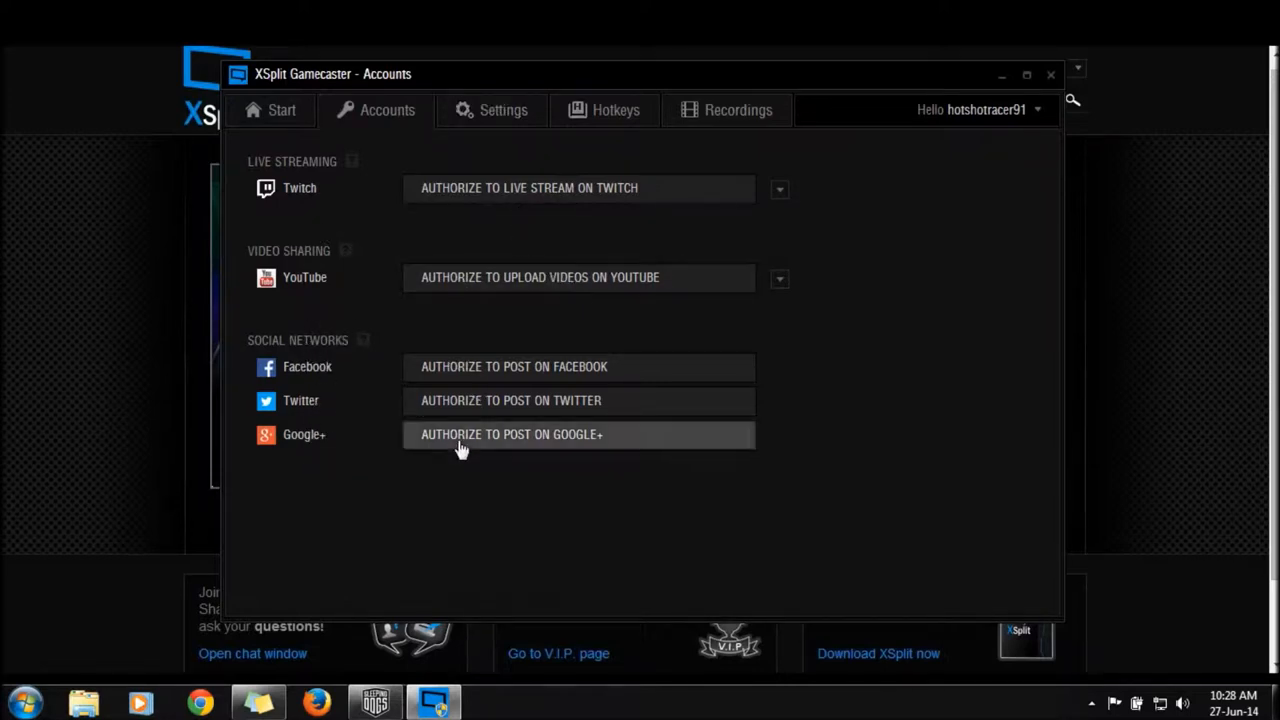
{"action": "mouse_move", "coordinate": [680, 210]}
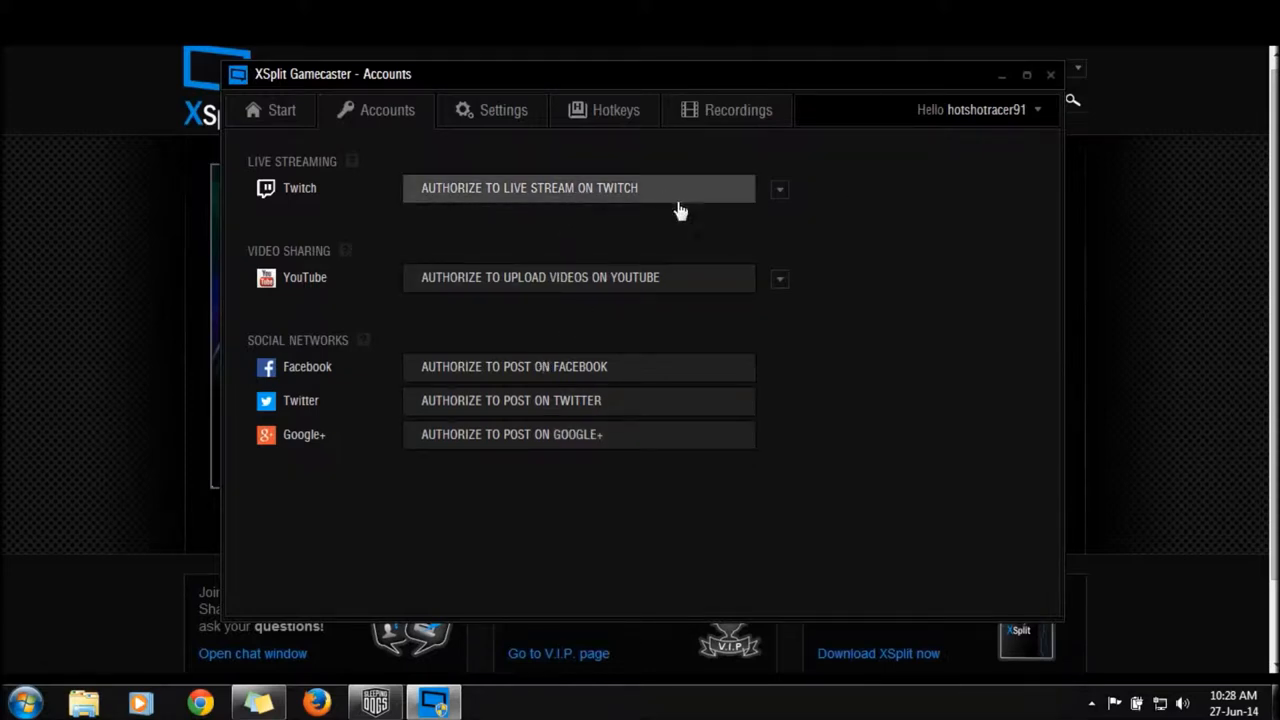
{"action": "mouse_move", "coordinate": [505, 241]}
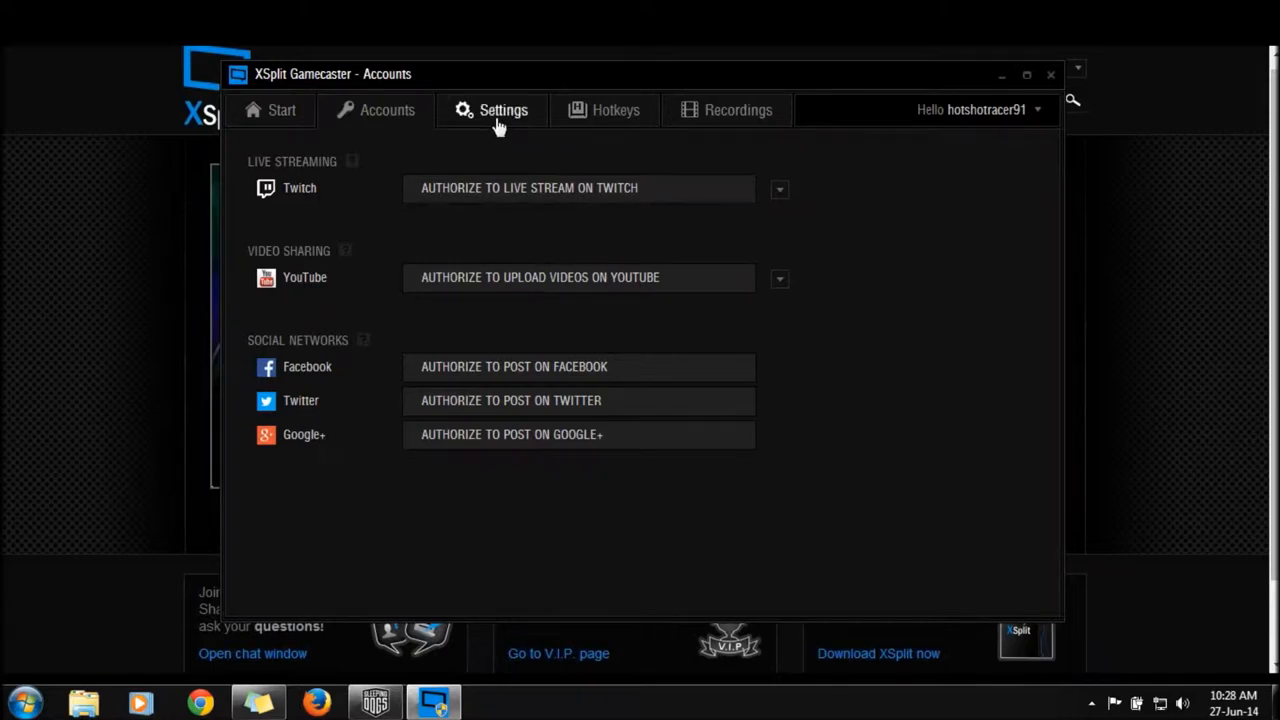
- Select Microphone (Realtek High Definition Audio) as the audio input in Settings
{"action": "left_click", "coordinate": [503, 110]}
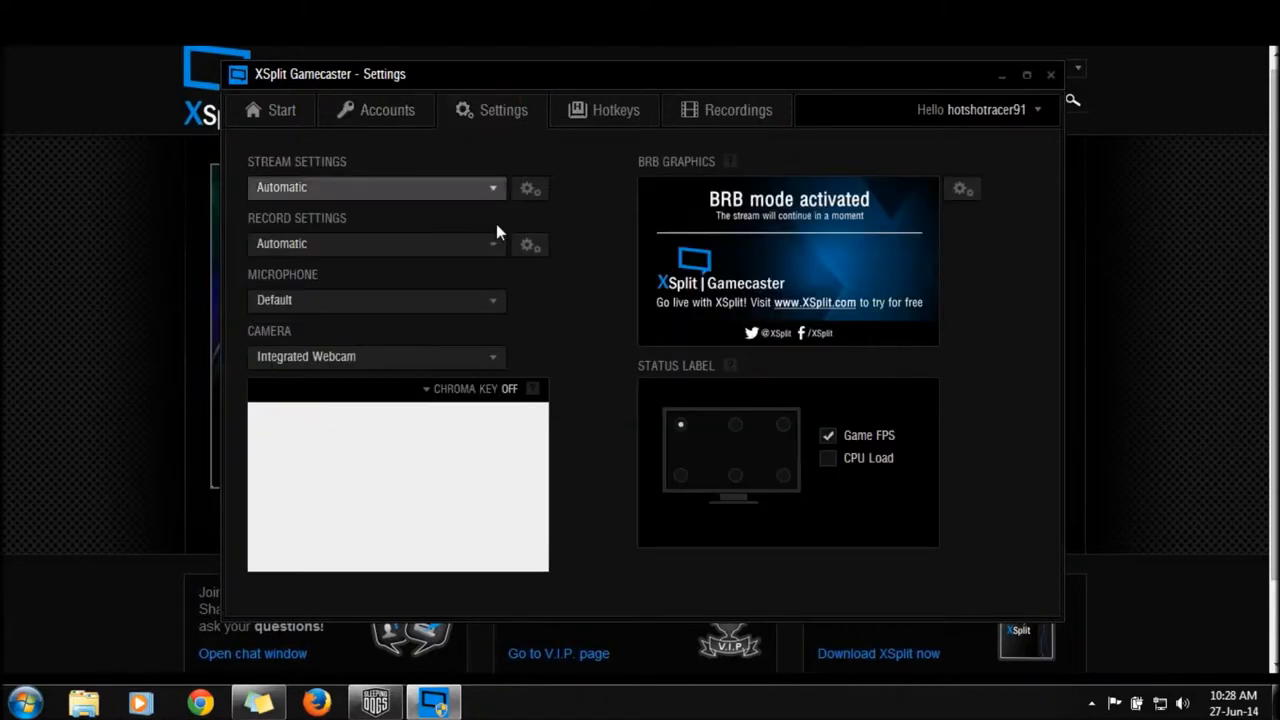
{"action": "mouse_move", "coordinate": [460, 193]}
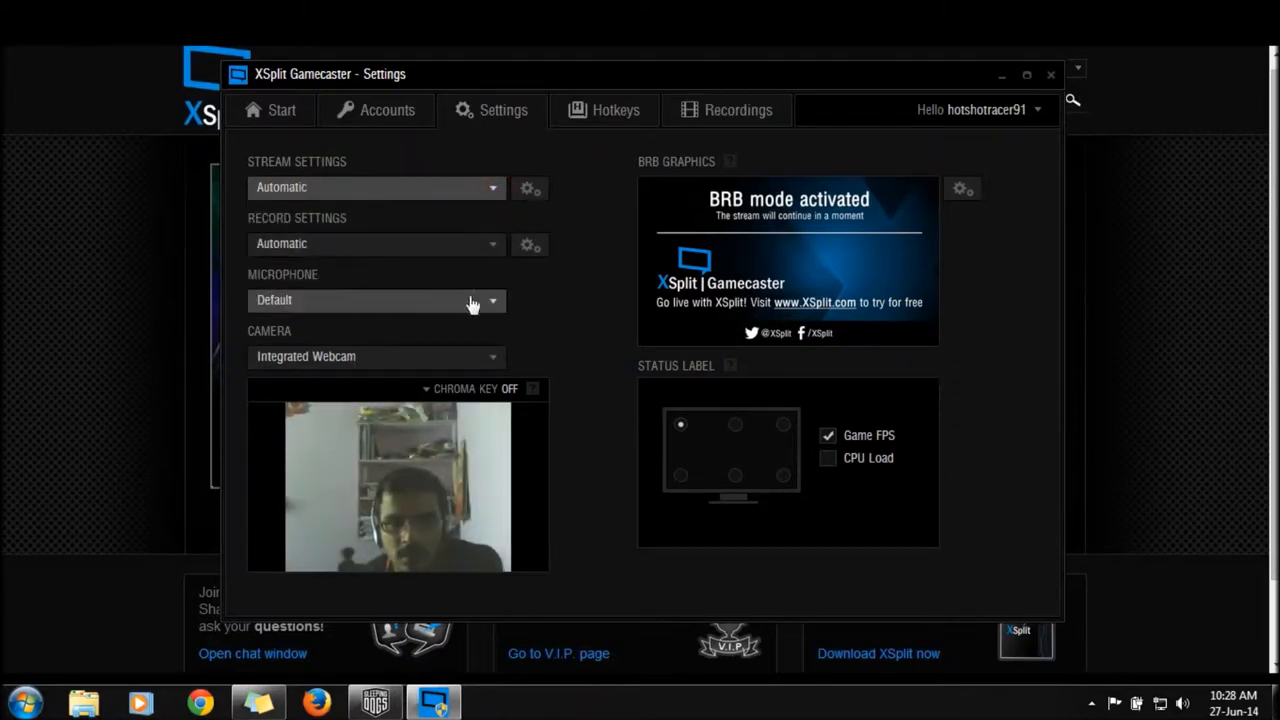
{"action": "left_click", "coordinate": [490, 300]}
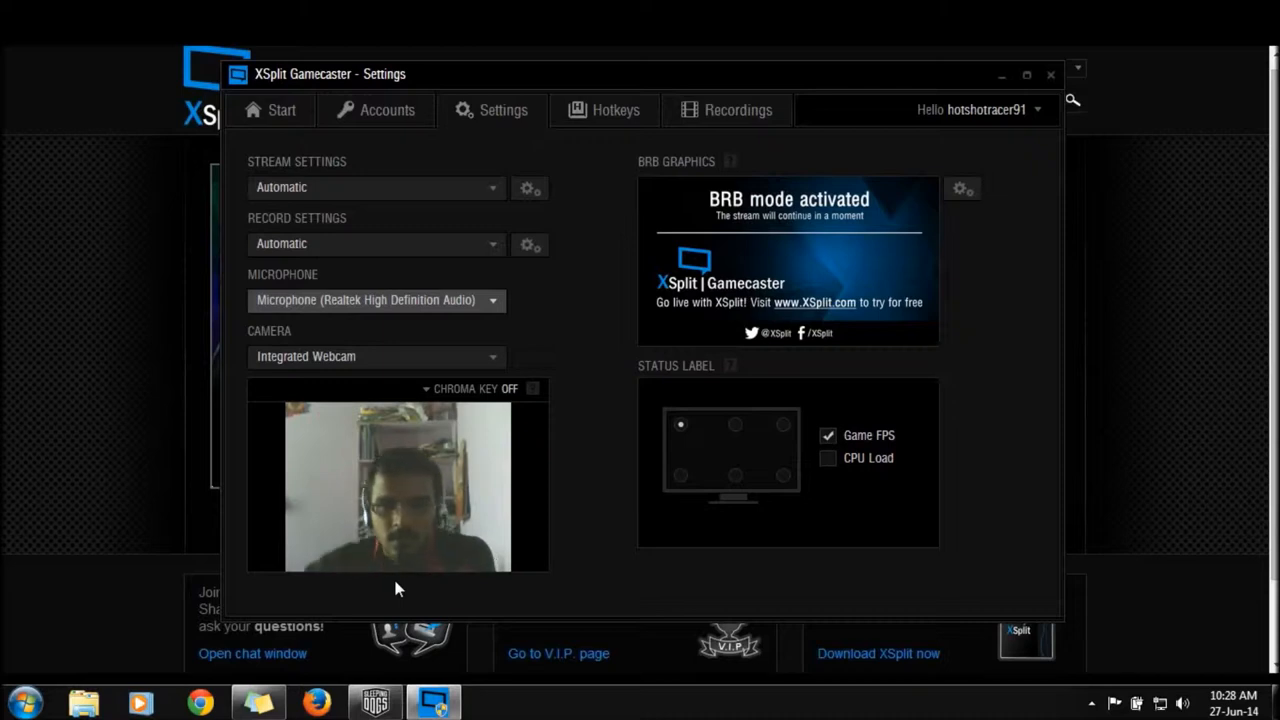
{"action": "mouse_move", "coordinate": [590, 548]}
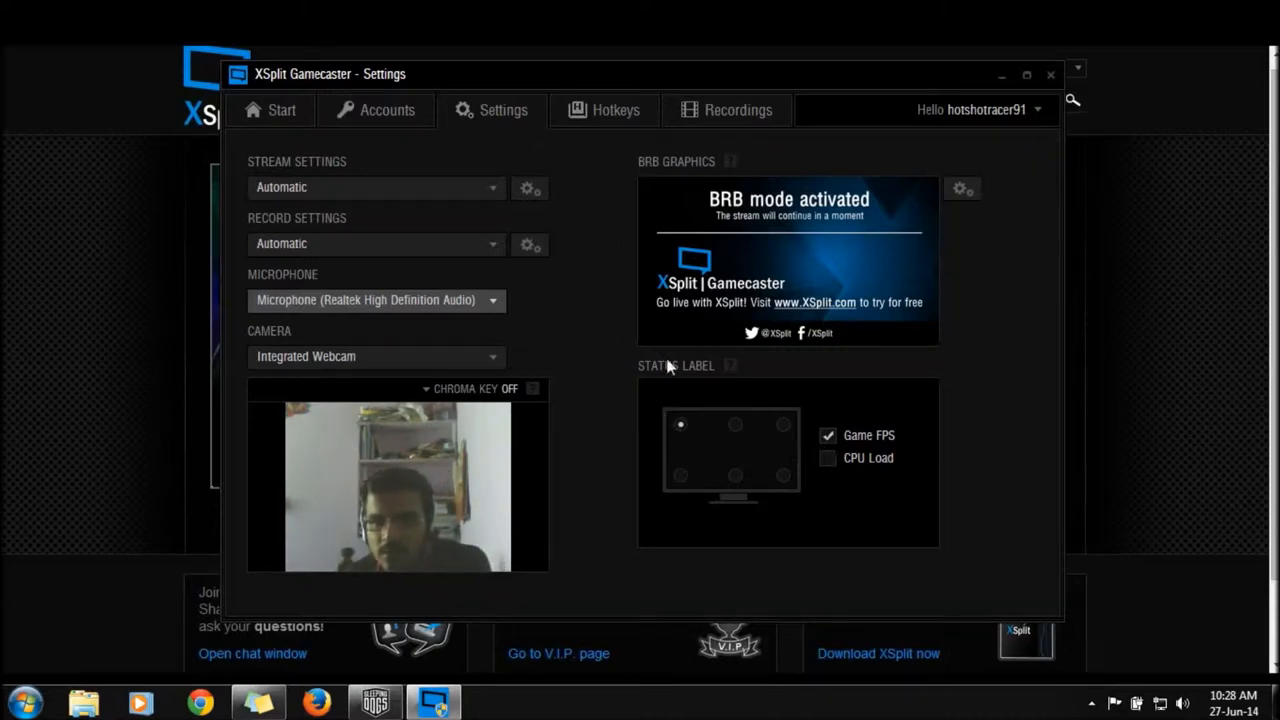
{"action": "mouse_move", "coordinate": [818, 408]}
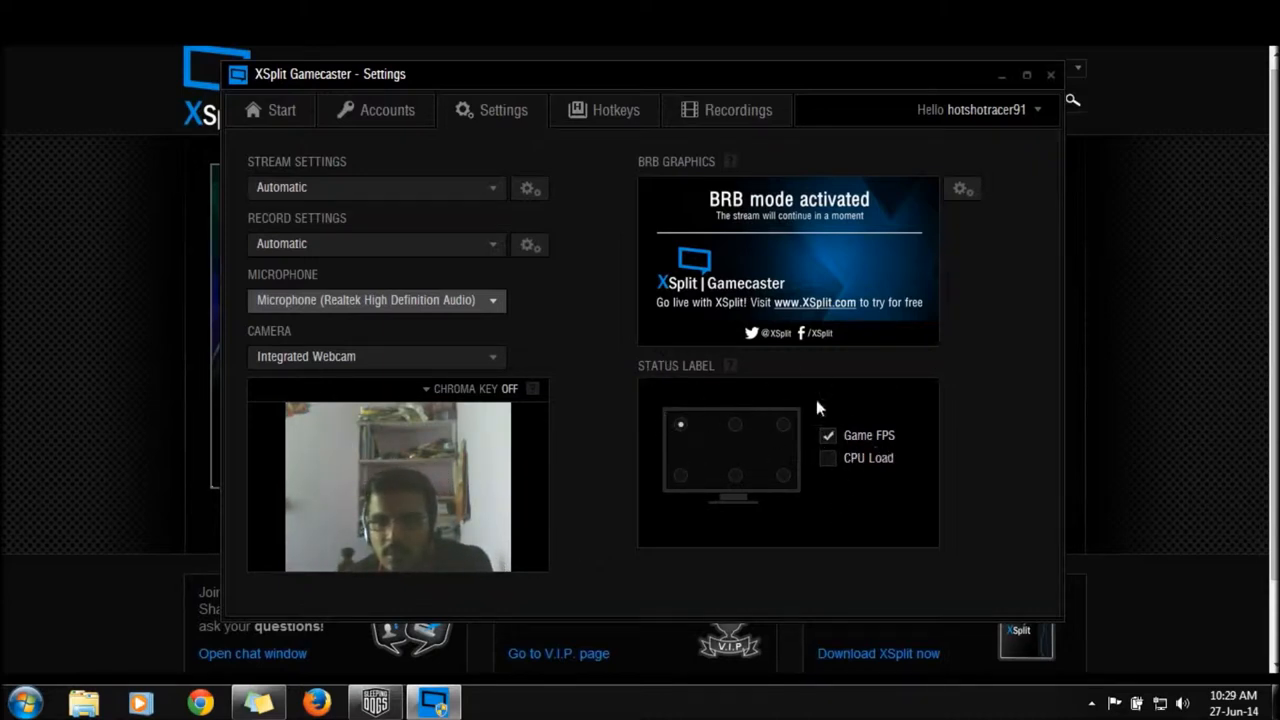
- Check the CTRL + TAB overlay hotkey, view Recordings, then switch to Sleeping Dogs
{"action": "left_click", "coordinate": [615, 110]}
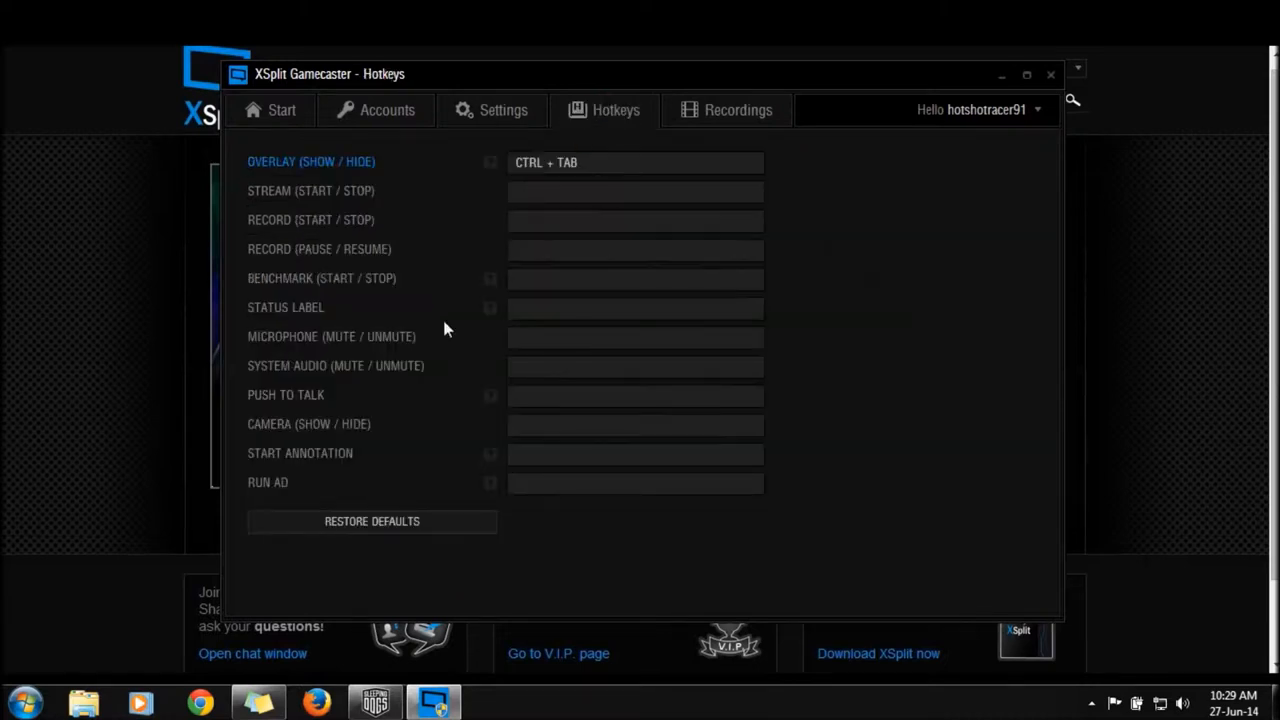
{"action": "mouse_move", "coordinate": [448, 185]}
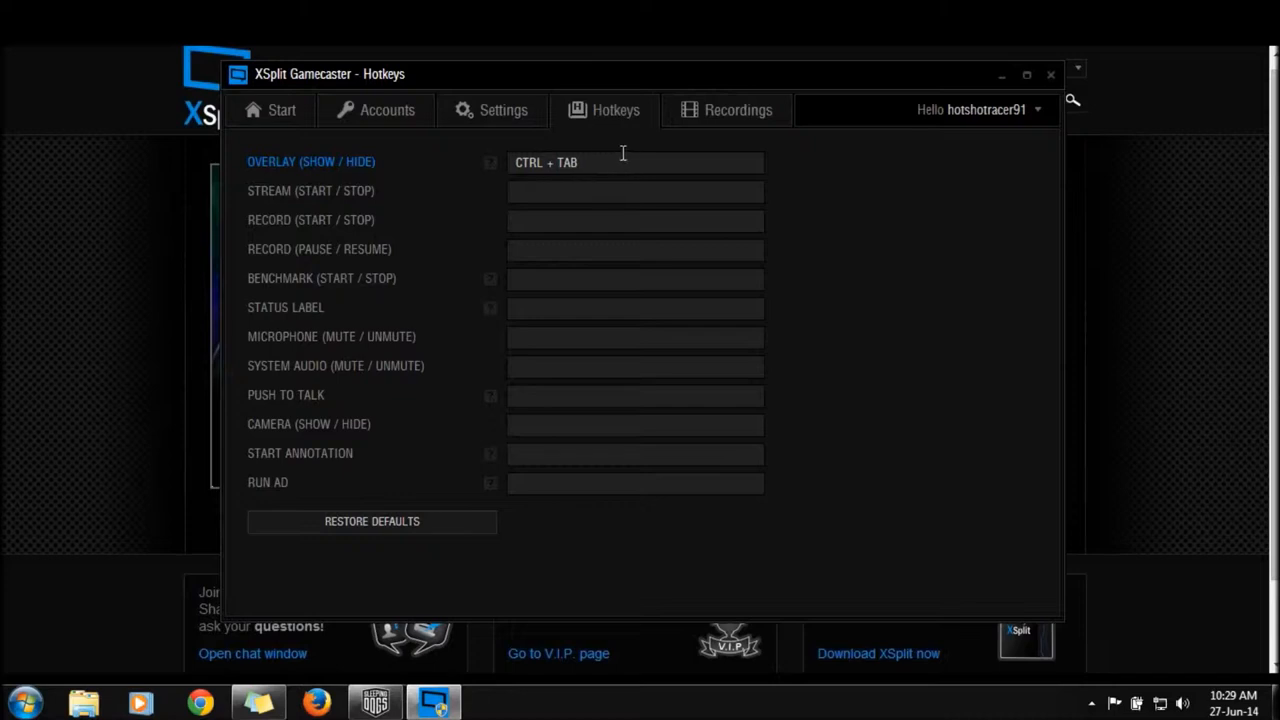
{"action": "mouse_move", "coordinate": [595, 173]}
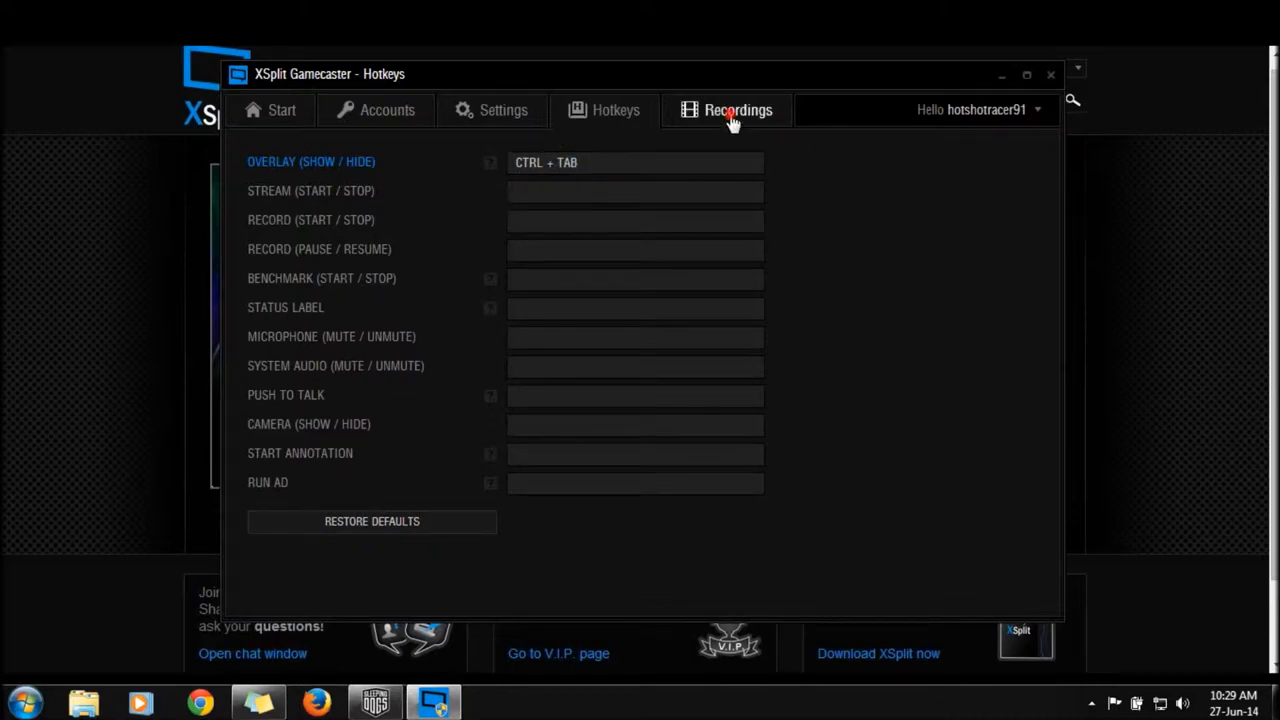
{"action": "left_click", "coordinate": [738, 110]}
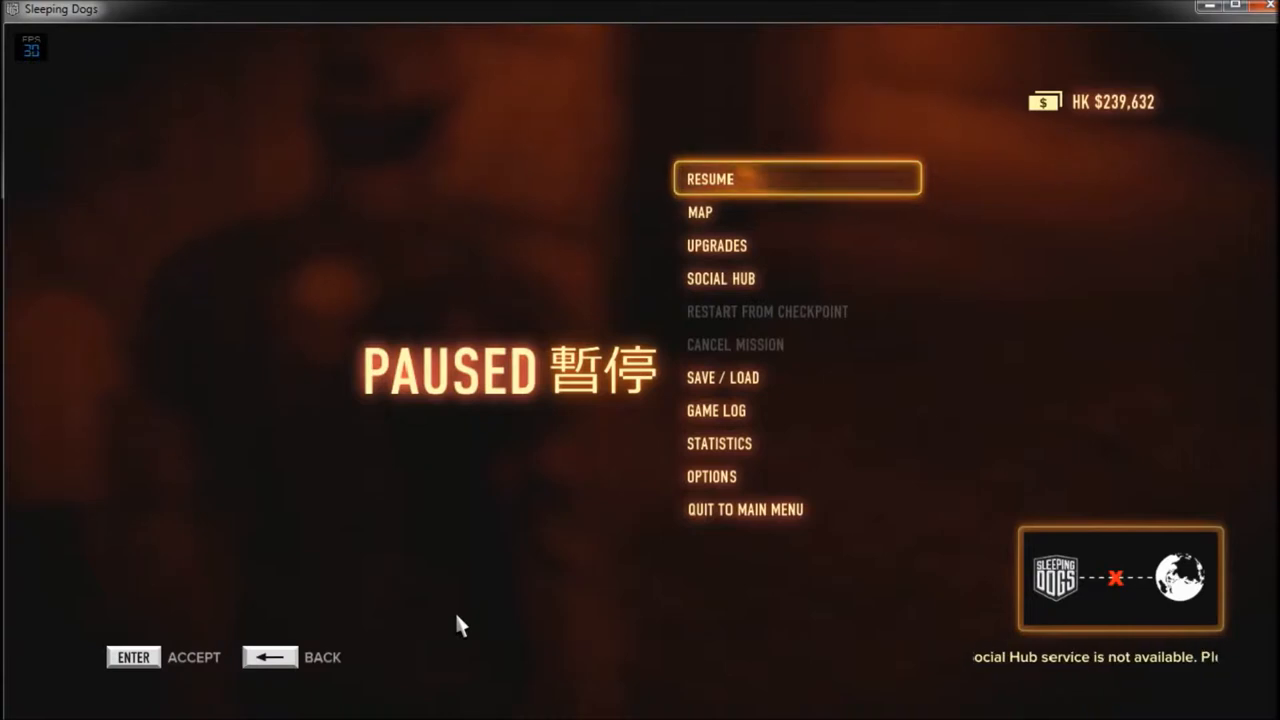
- Resume Sleeping Dogs from the pause menu
{"action": "left_click", "coordinate": [710, 178]}
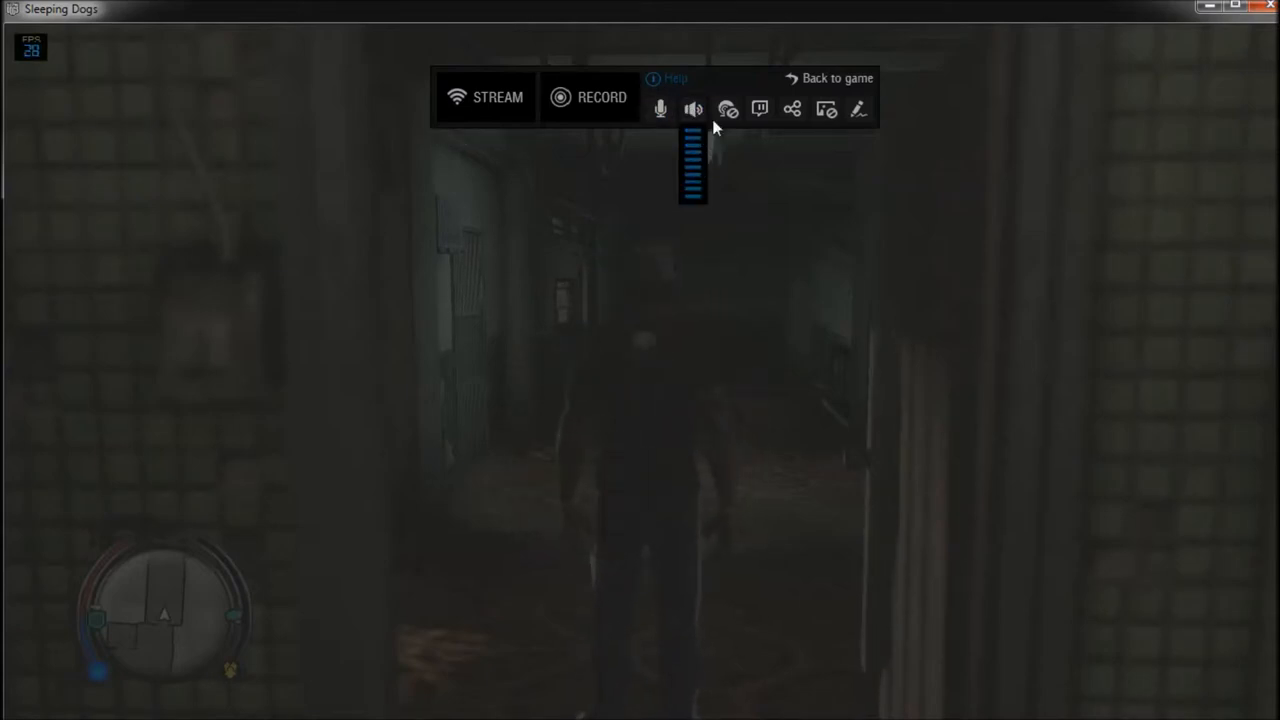
- Toggle the overlay webcam feed and close the Twitch authorization window
{"action": "left_click", "coordinate": [726, 109]}
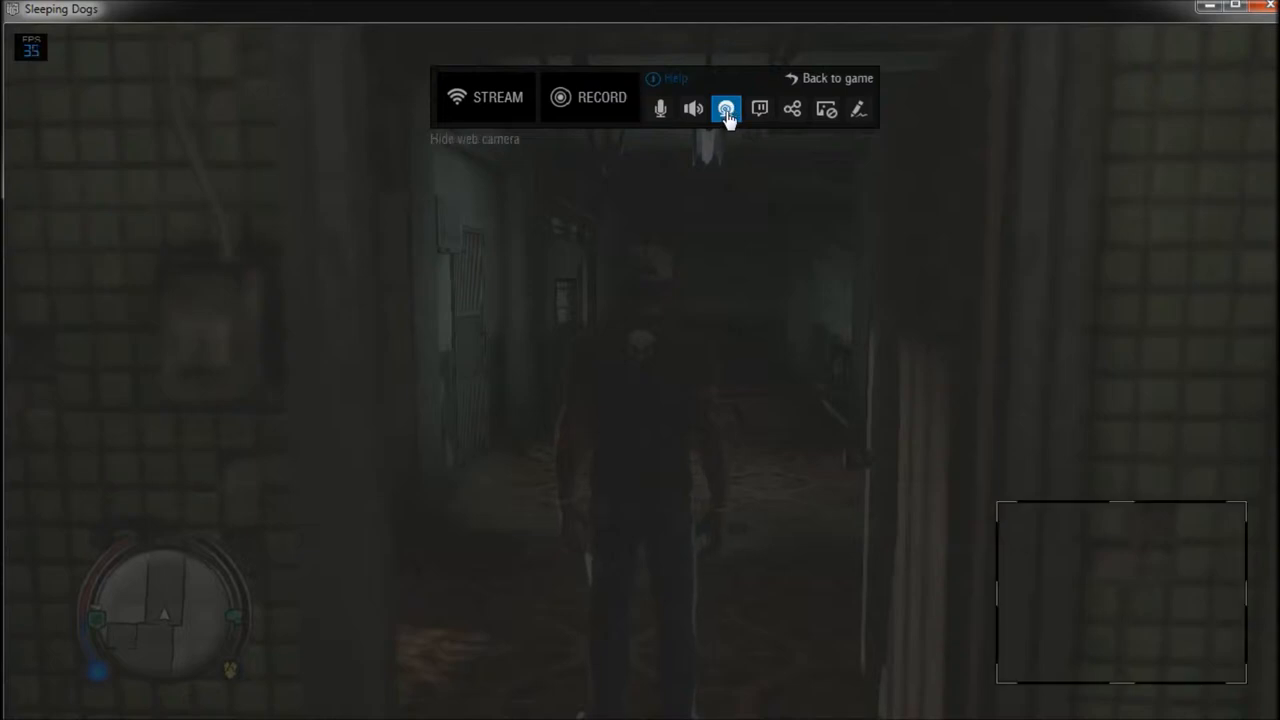
{"action": "left_click", "coordinate": [726, 108]}
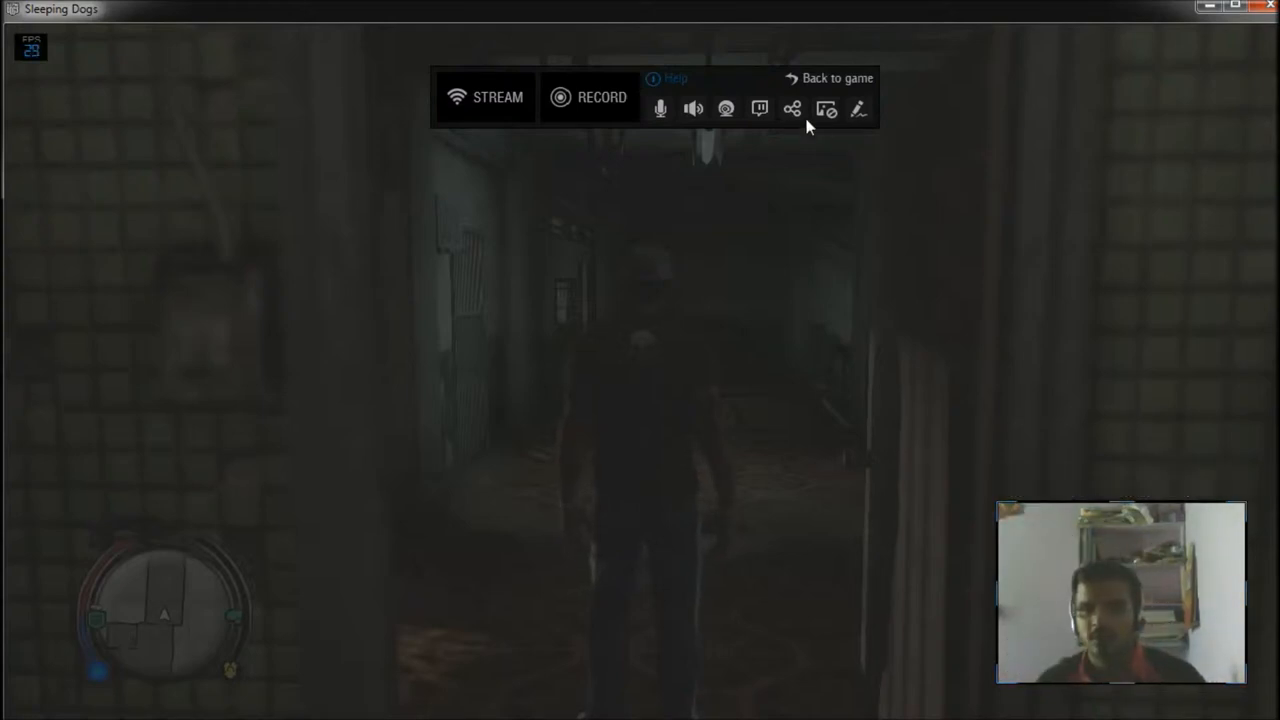
{"action": "mouse_move", "coordinate": [759, 109]}
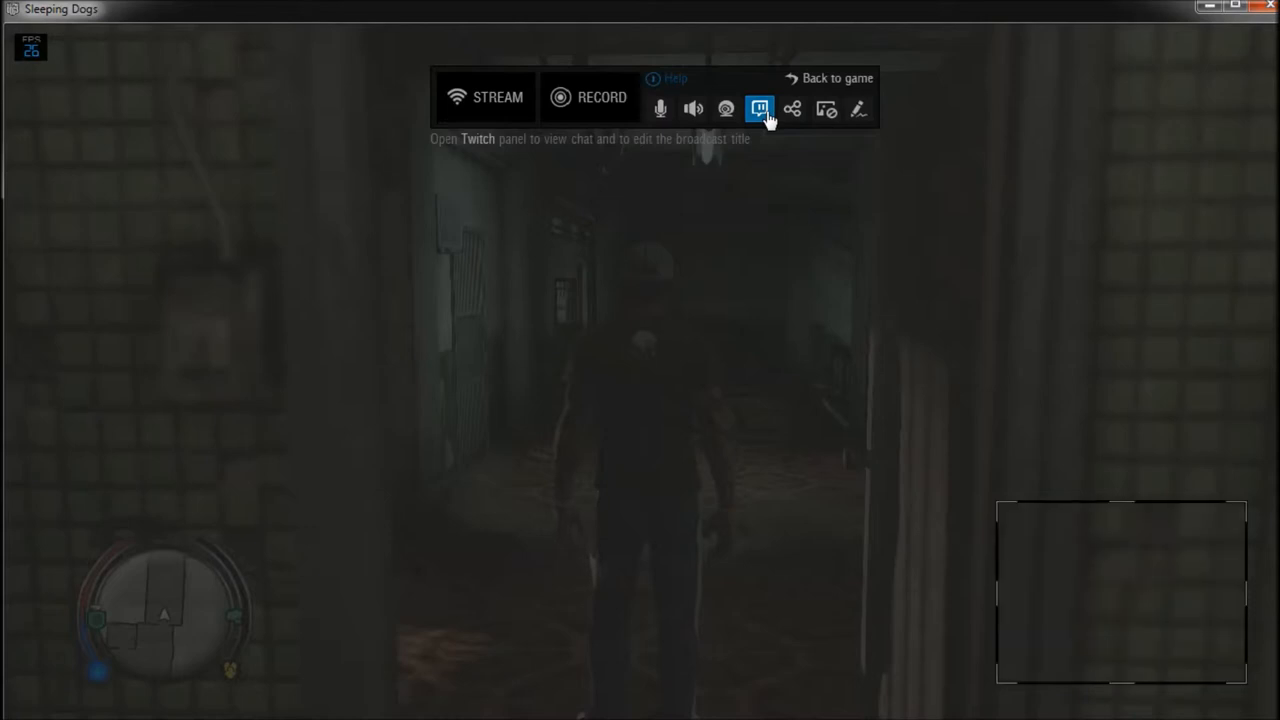
{"action": "left_click", "coordinate": [759, 109]}
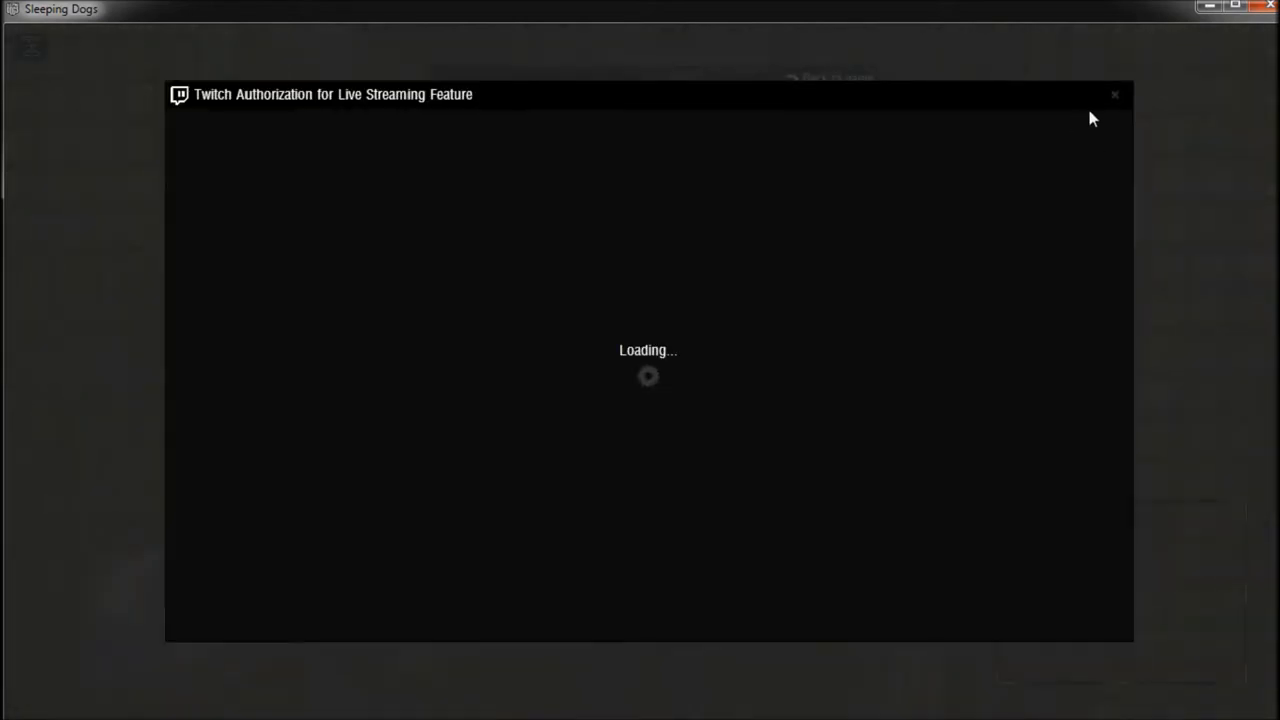
{"action": "left_click", "coordinate": [1114, 94]}
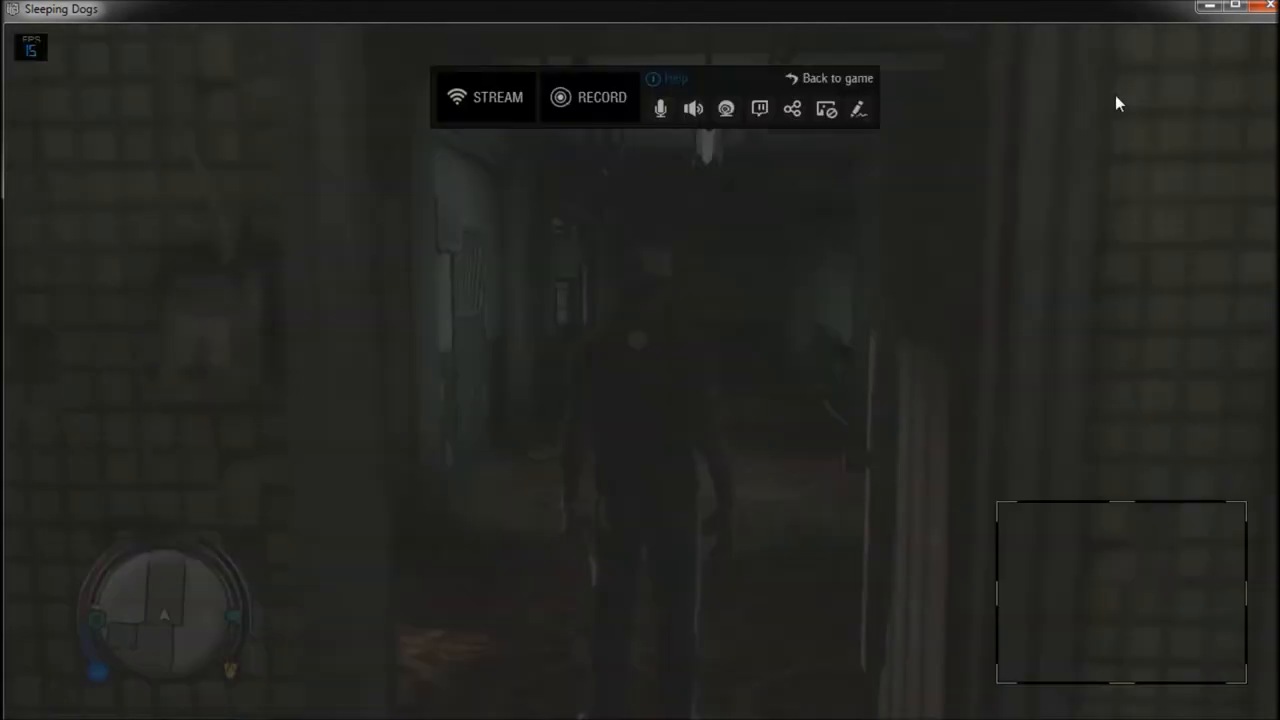
{"action": "left_click", "coordinate": [725, 108]}
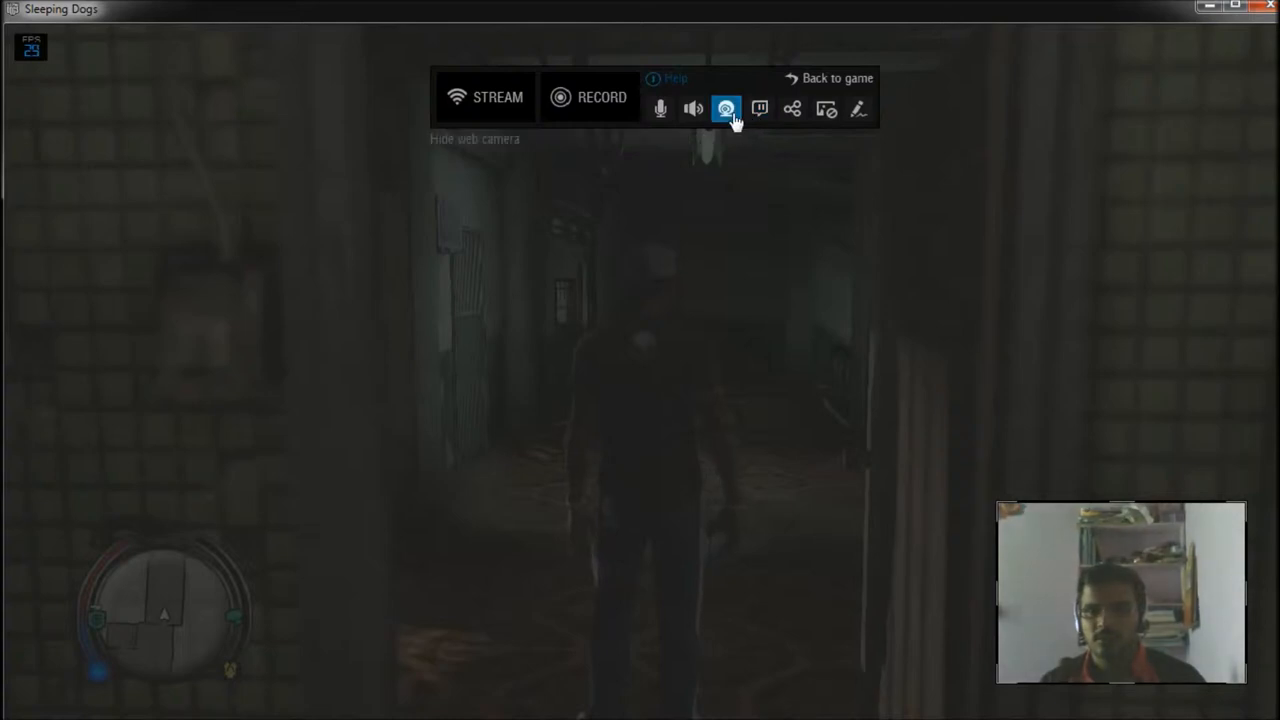
{"action": "left_click", "coordinate": [792, 108]}
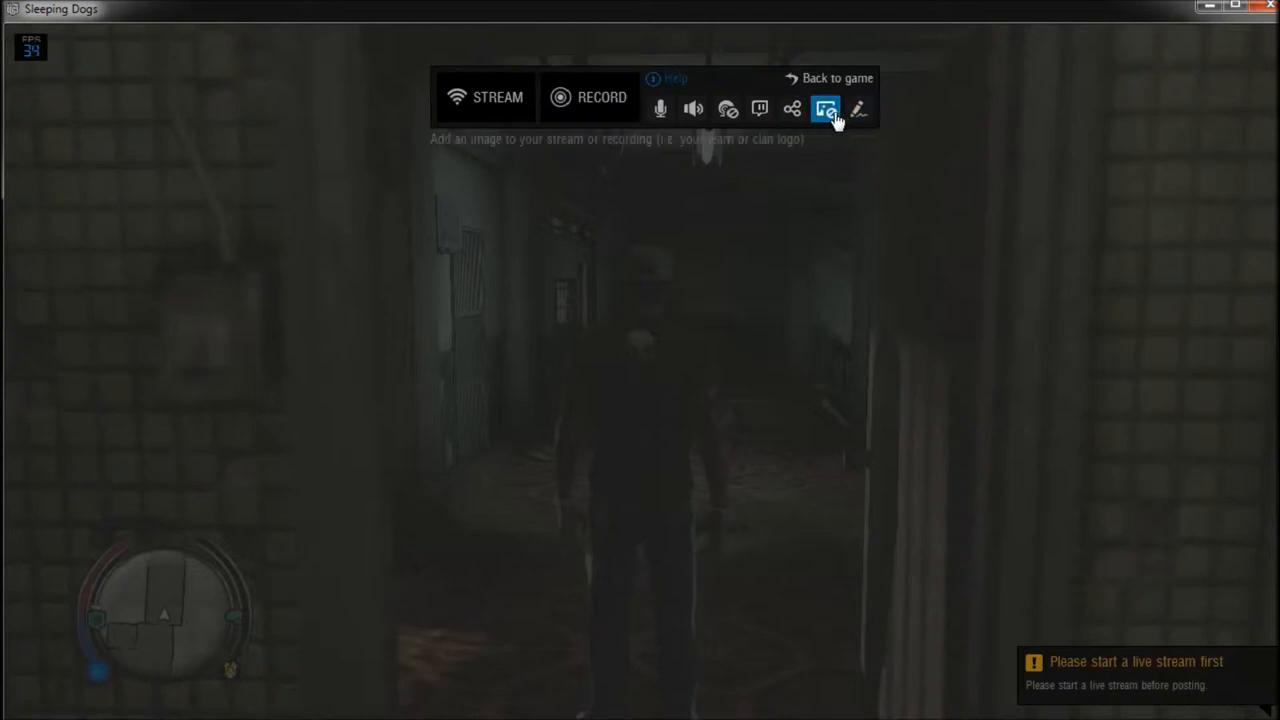
- Add then remove the XSplit logo image, and draw a green annotation over gameplay
{"action": "left_click", "coordinate": [826, 109]}
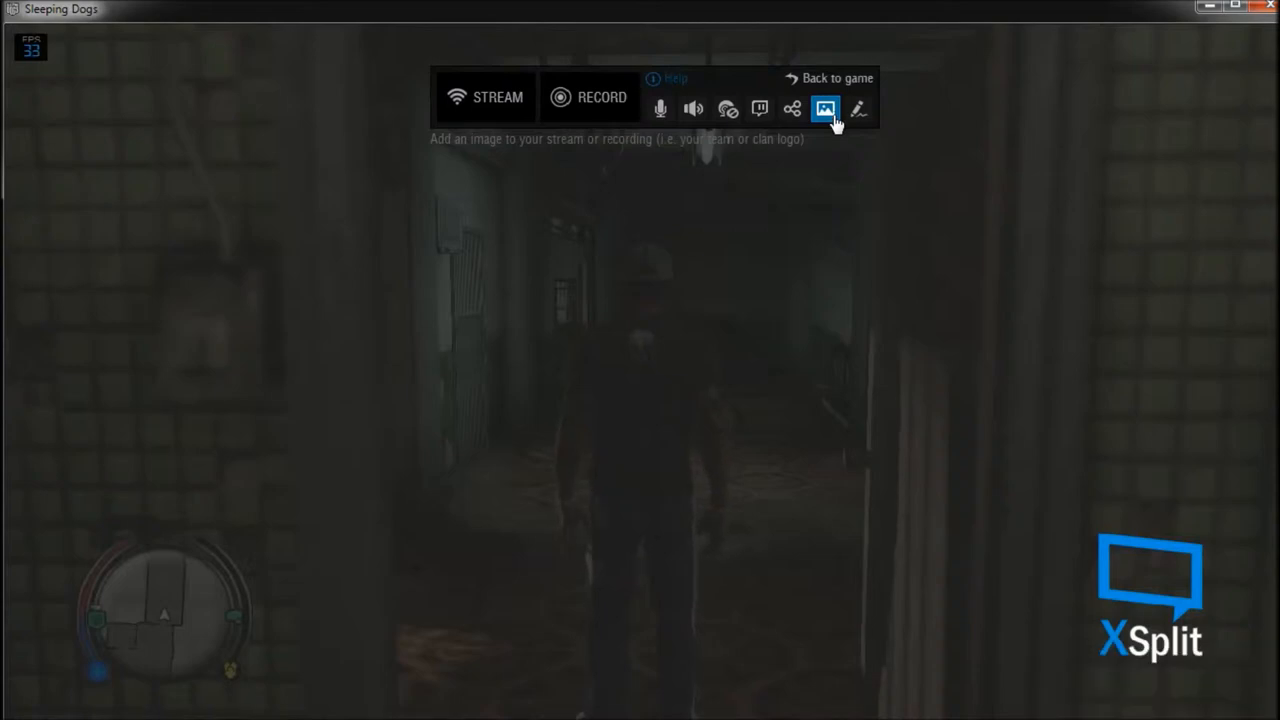
{"action": "left_click", "coordinate": [858, 109]}
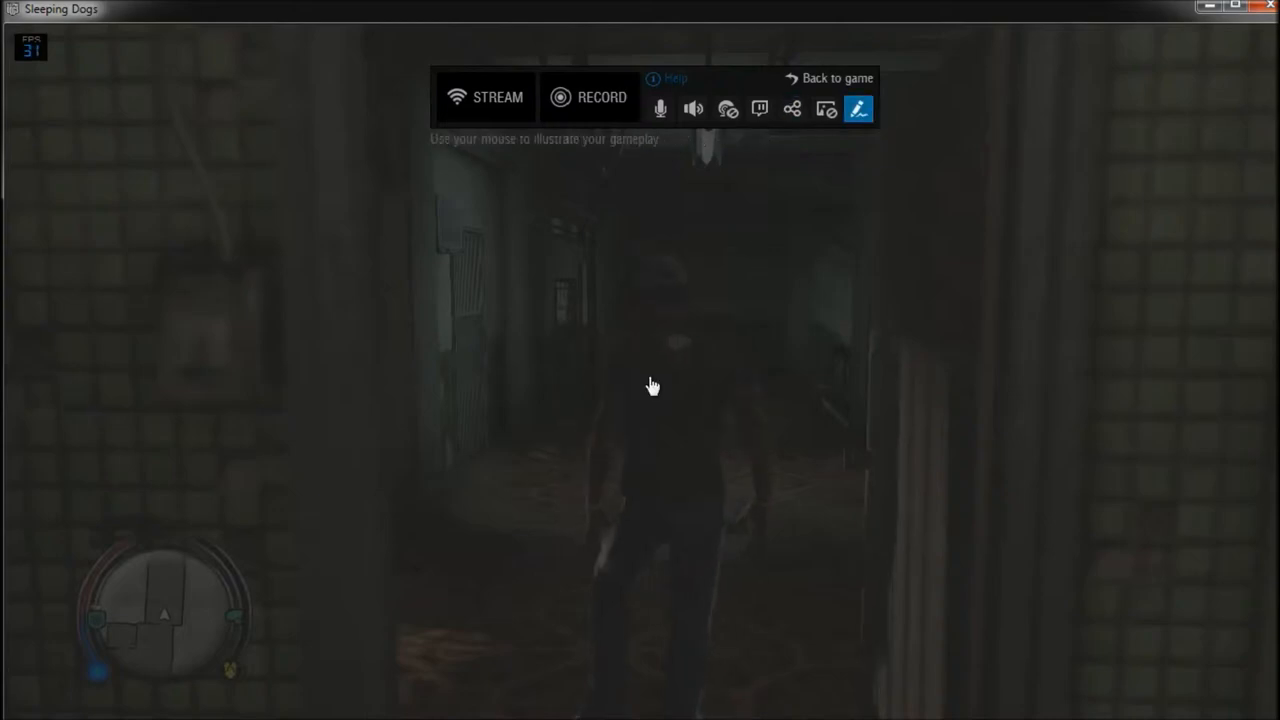
{"action": "left_click", "coordinate": [668, 78]}
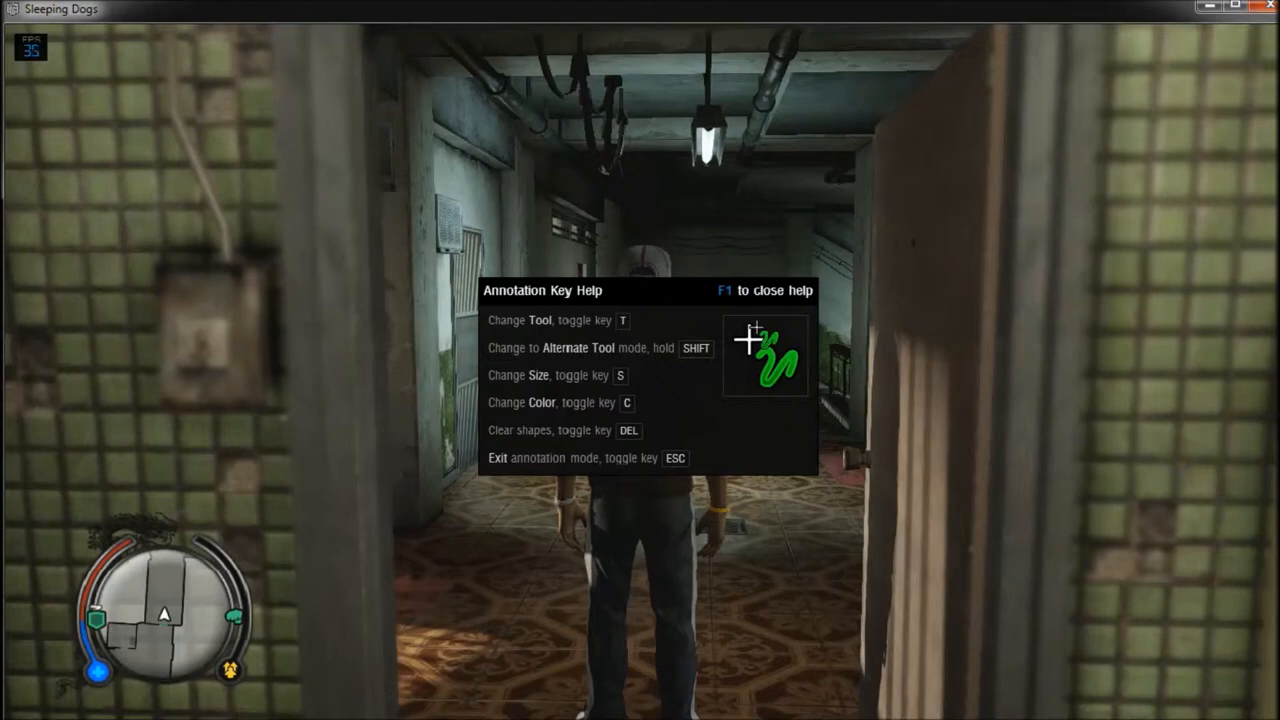
{"action": "key", "text": "f1"}
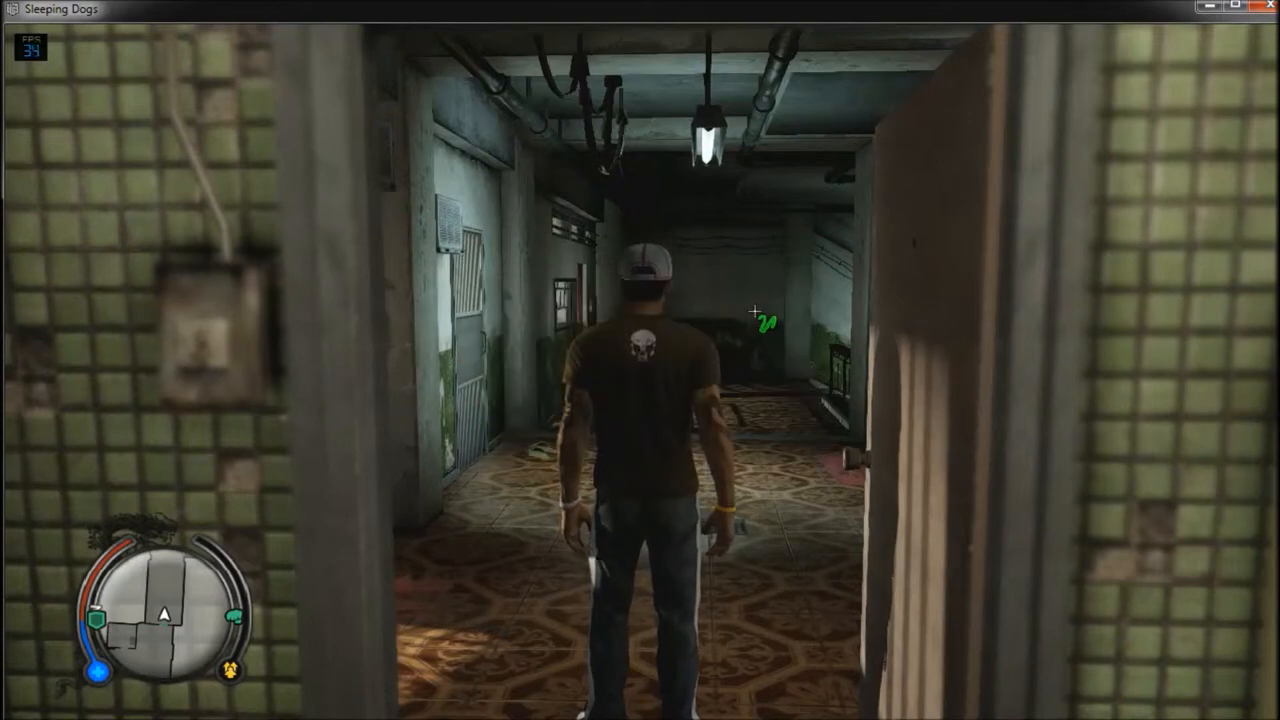
{"action": "left_click", "coordinate": [590, 97]}
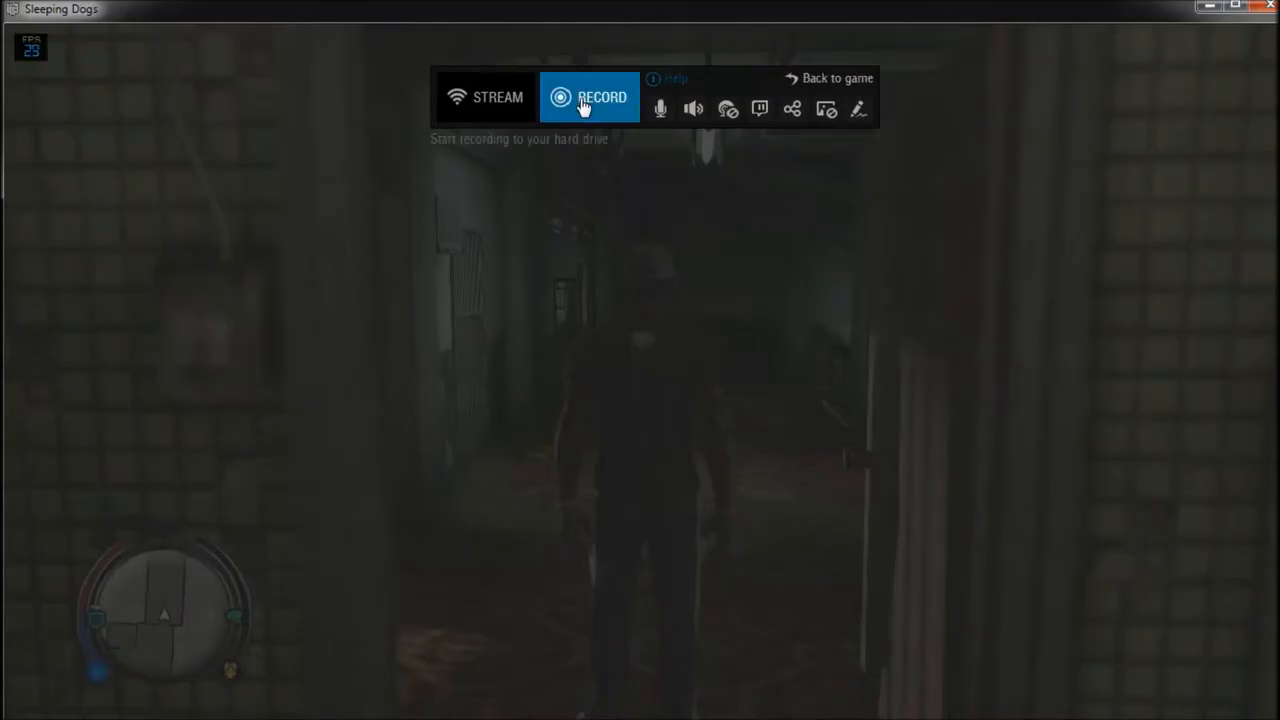
- Start recording, then pick the 600 COUPE S from the garage and drive out
{"action": "left_click", "coordinate": [589, 96]}
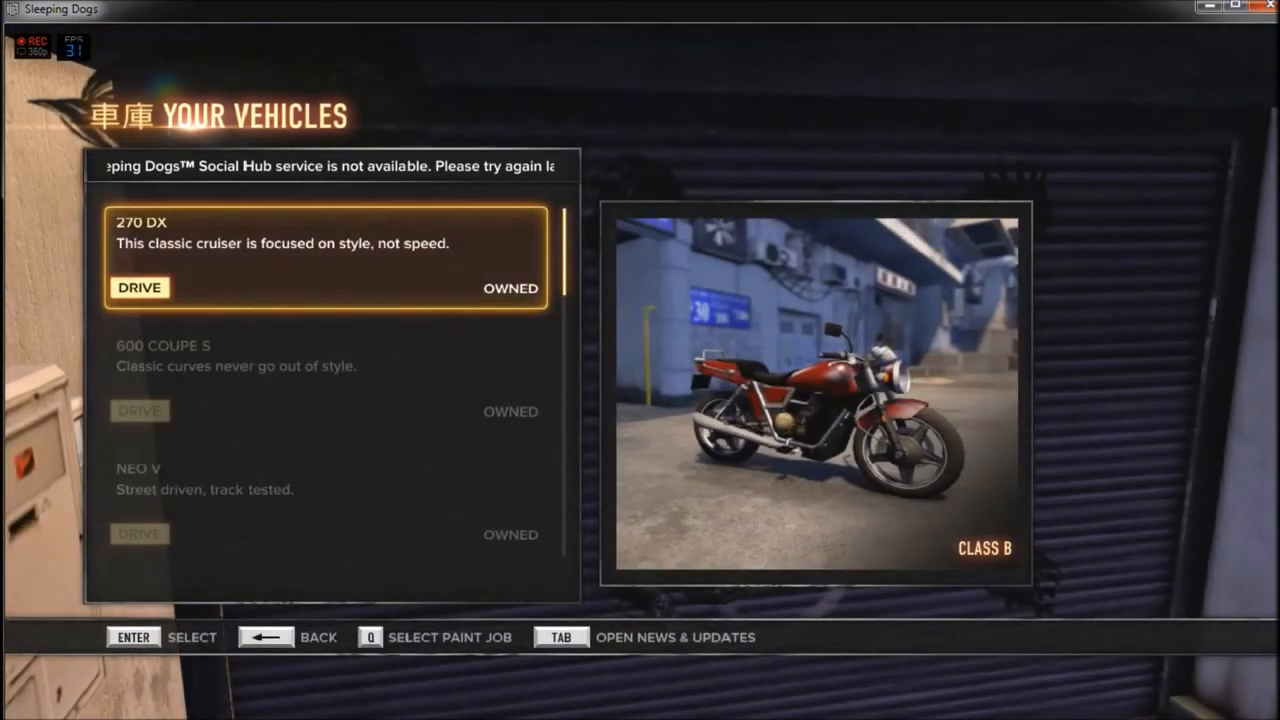
{"action": "key", "text": "down"}
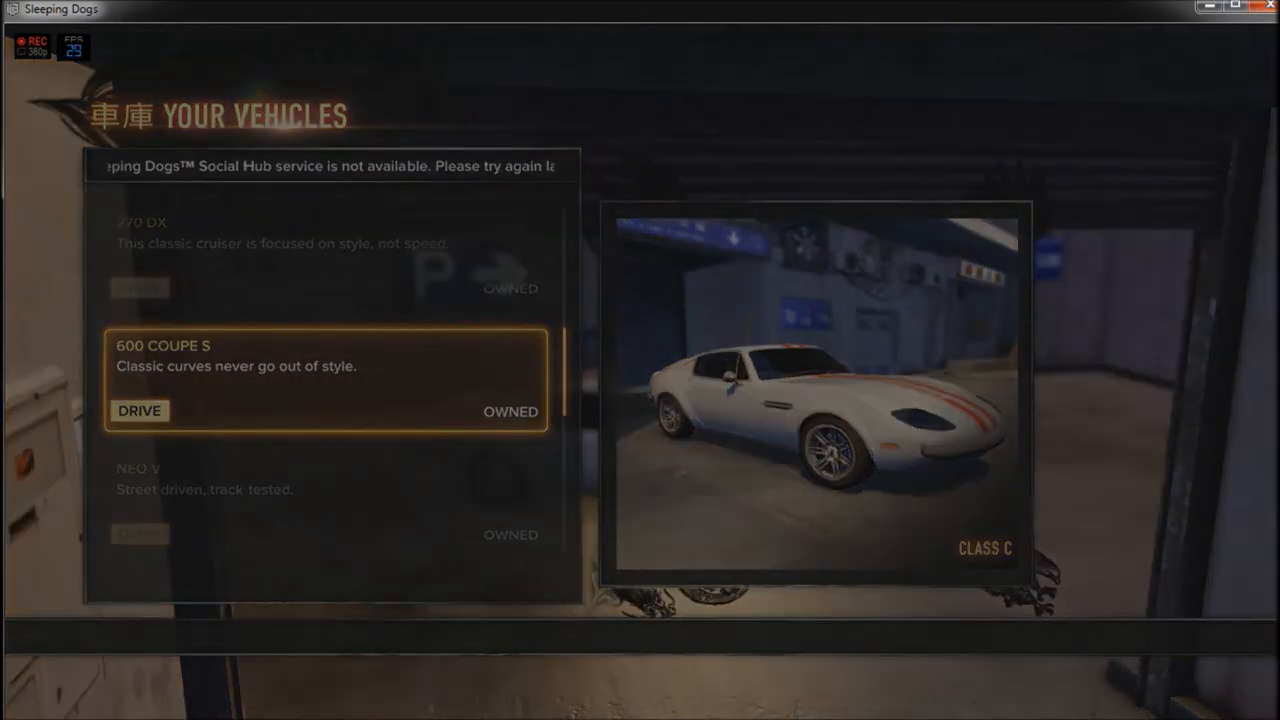
{"action": "left_click", "coordinate": [139, 411]}
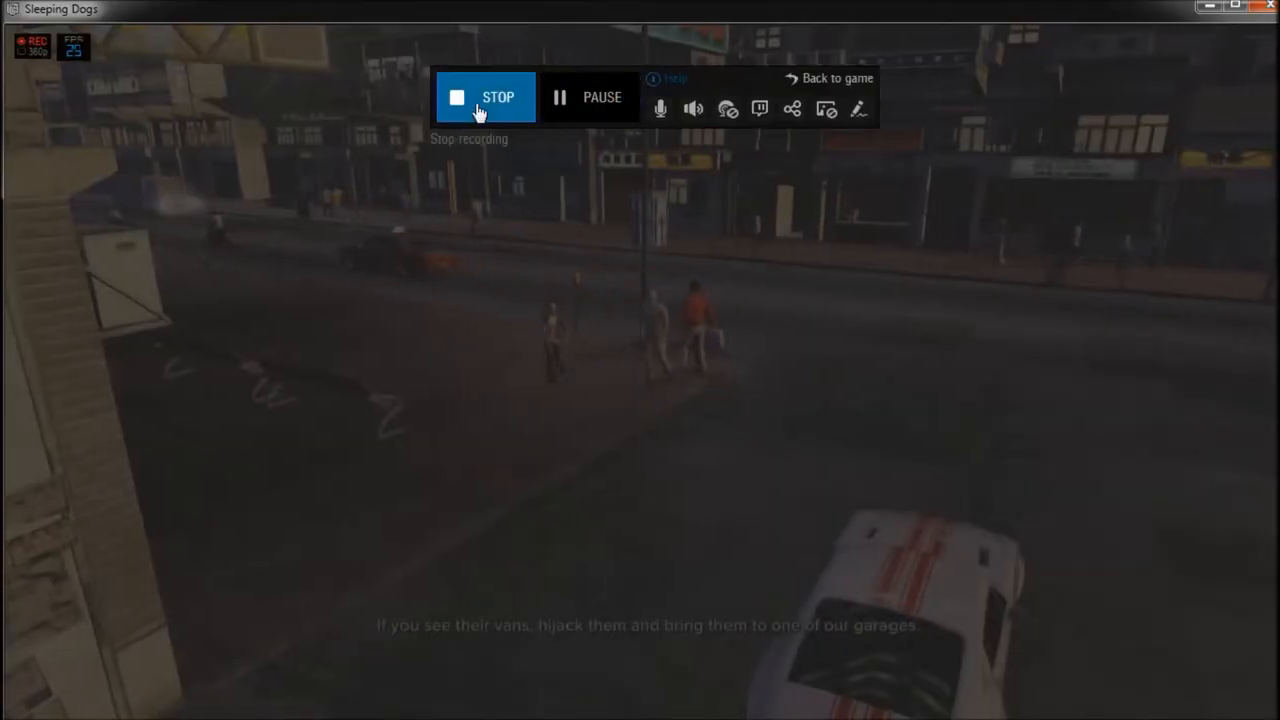
- Stop the recording so the Sleeping Dogs 140627_103111 MP4 appears in Recordings
{"action": "left_click", "coordinate": [485, 97]}
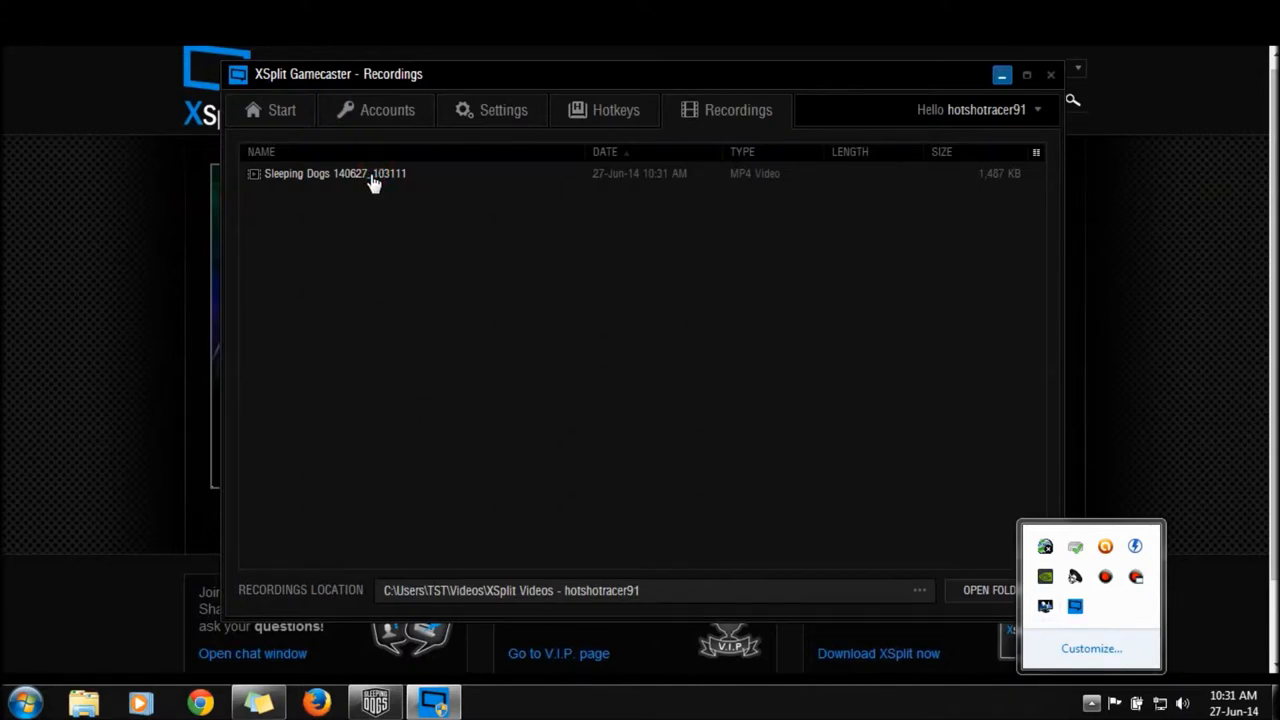
- Play the Sleeping Dogs 140627_103111 clip in KMPlayer, then close the windows
{"action": "left_click", "coordinate": [335, 173]}
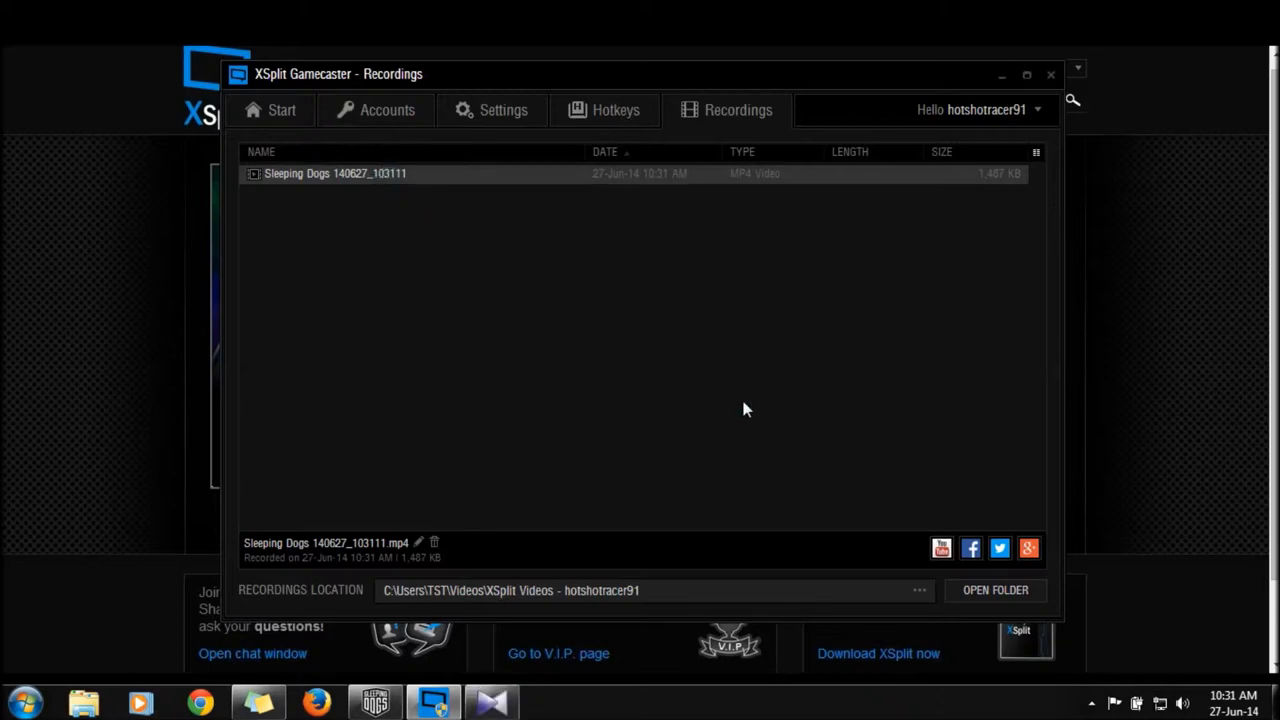
{"action": "double_click", "coordinate": [335, 173]}
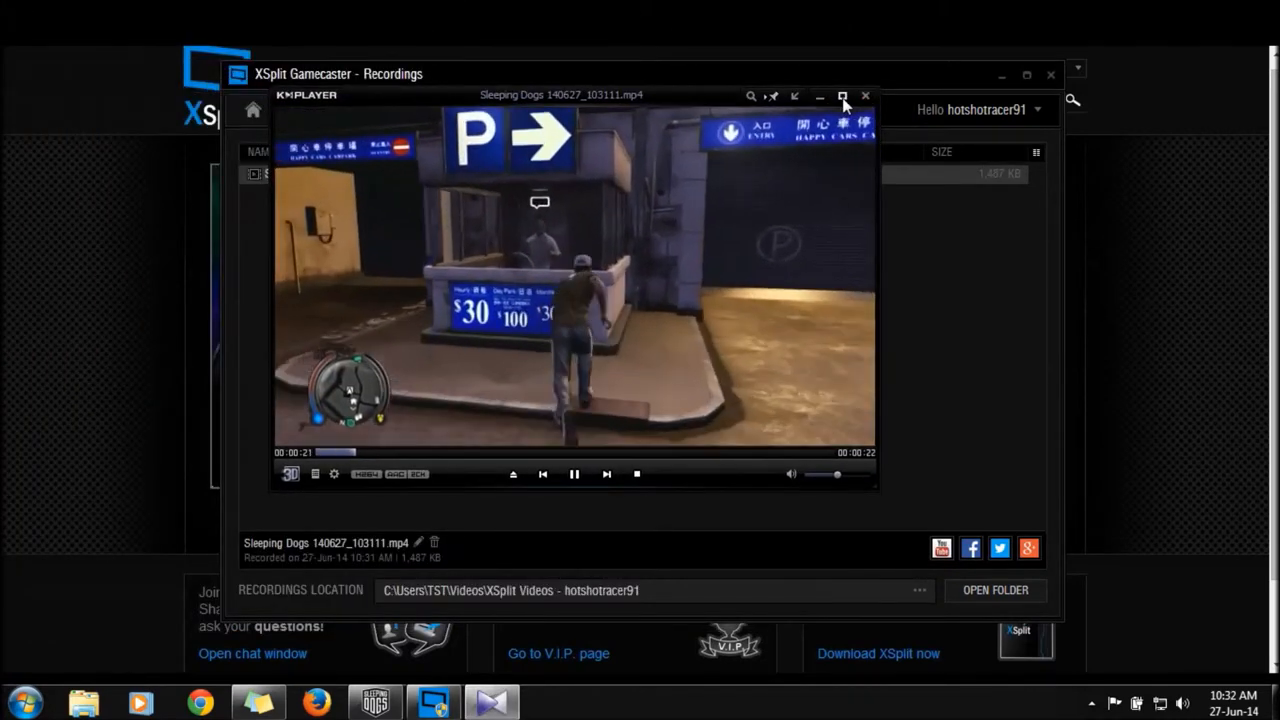
{"action": "left_click", "coordinate": [842, 95]}
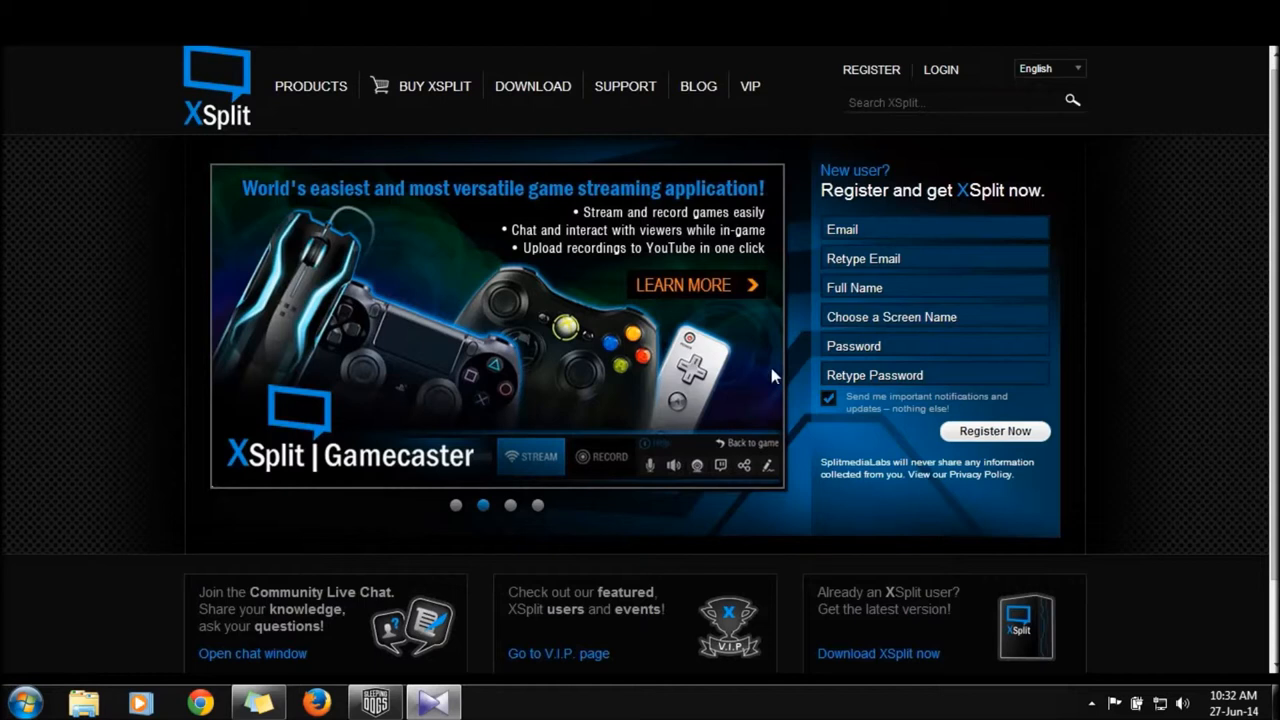
{"action": "mouse_move", "coordinate": [720, 462]}
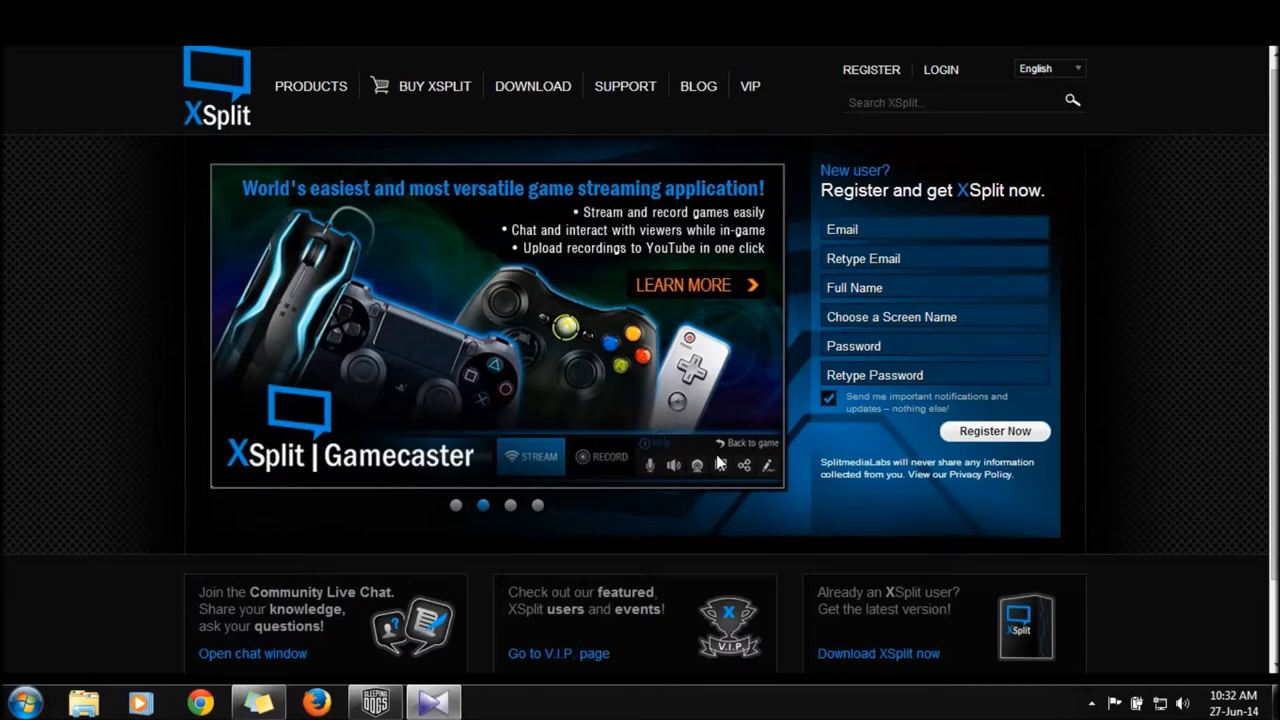
{"action": "mouse_move", "coordinate": [779, 266]}
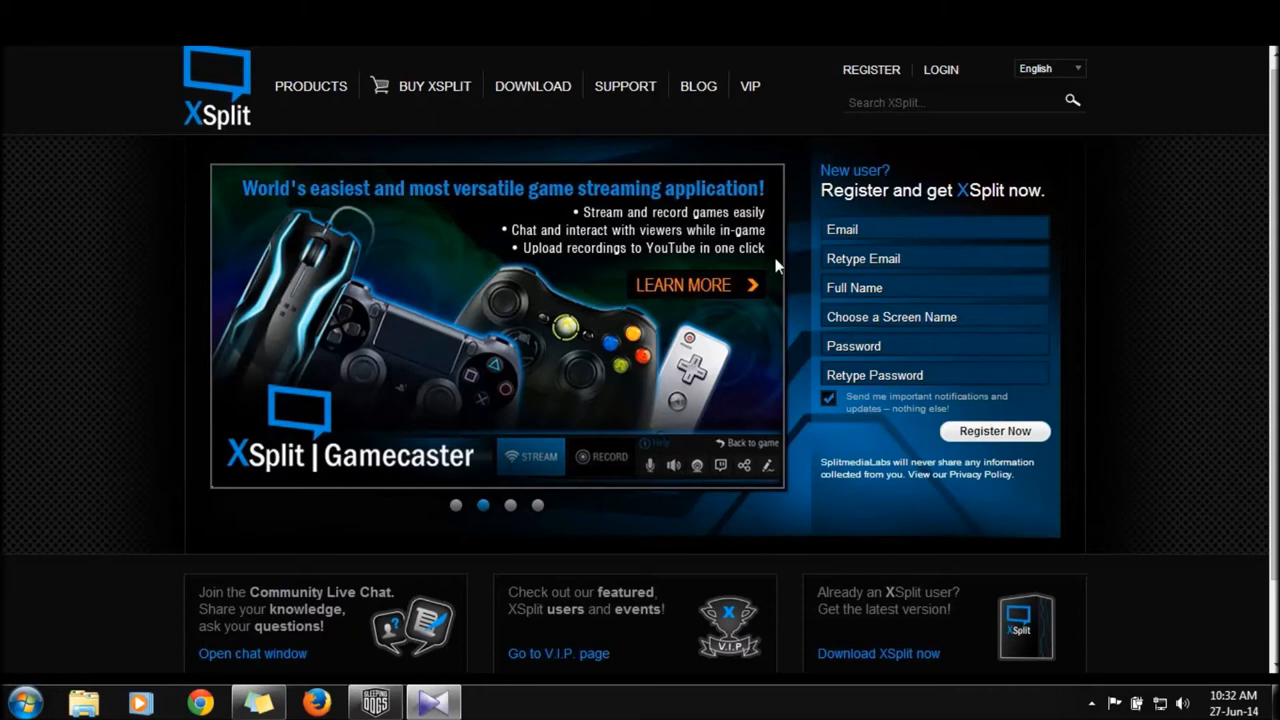
- Restore the XSplit Gamecaster window from its hidden system tray icon
{"action": "left_click", "coordinate": [1091, 703]}
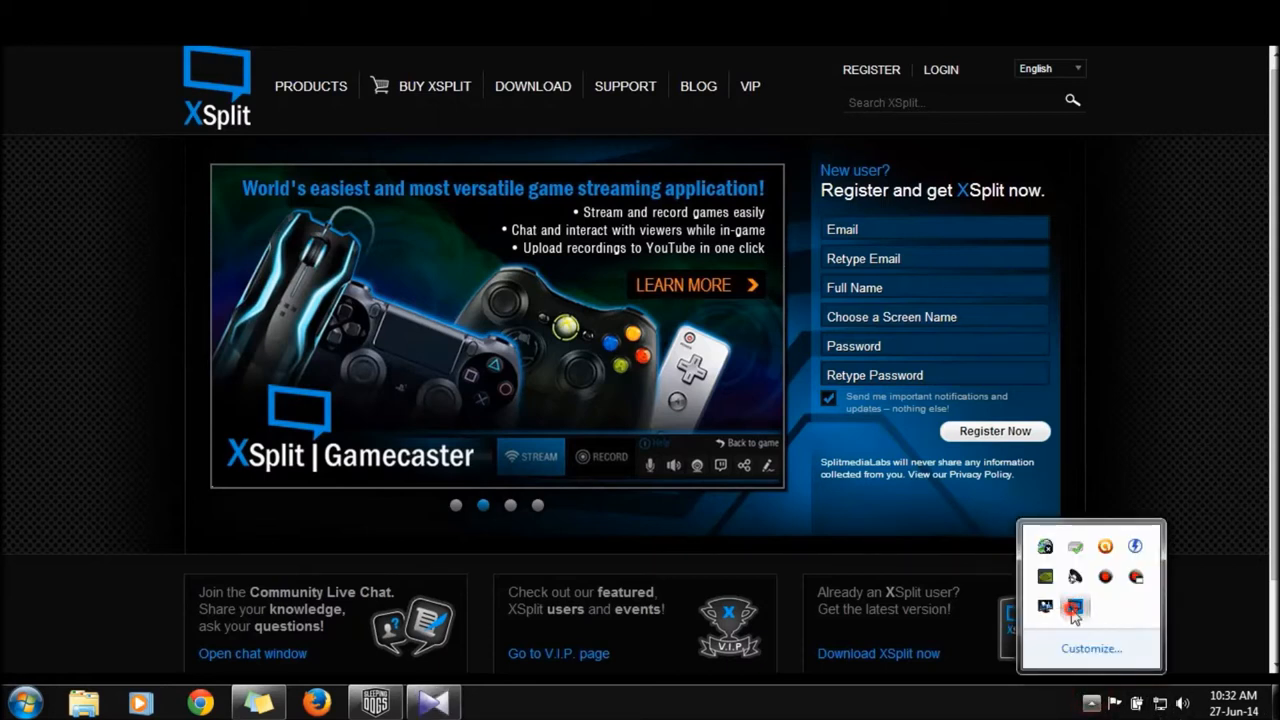
{"action": "left_click", "coordinate": [1075, 607]}
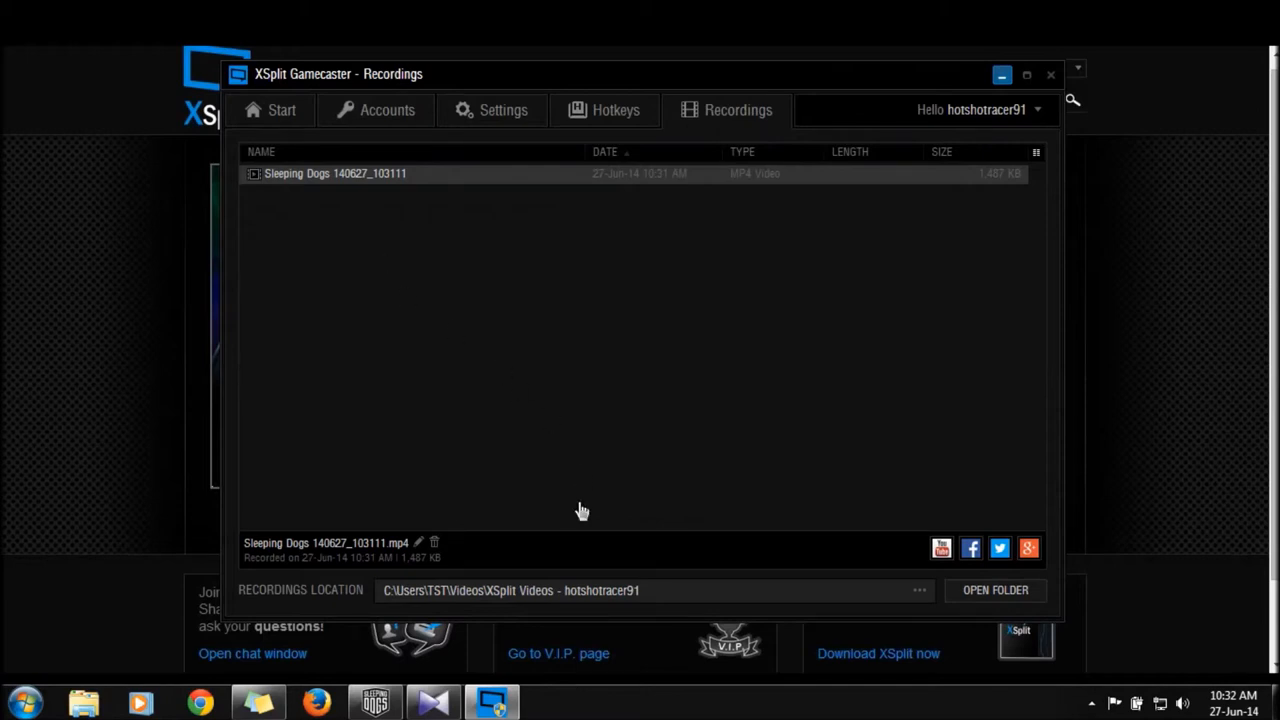
{"action": "mouse_move", "coordinate": [573, 358]}
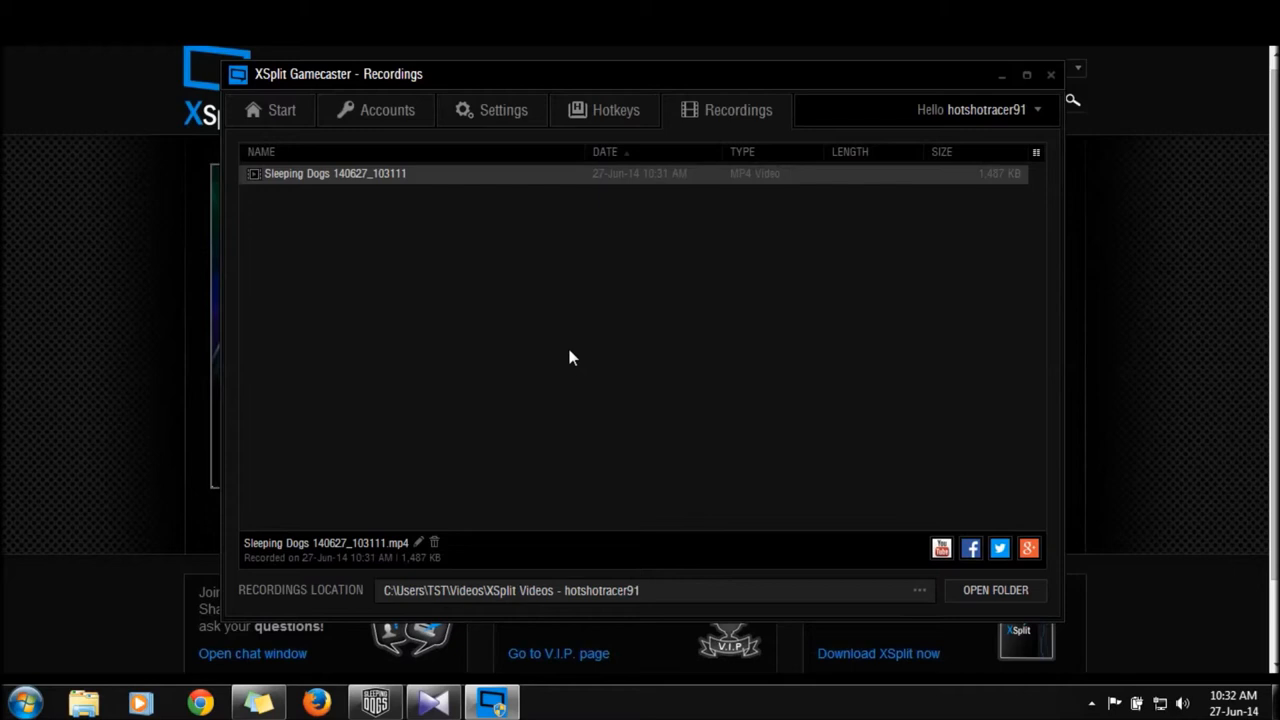
{"action": "mouse_move", "coordinate": [697, 407]}
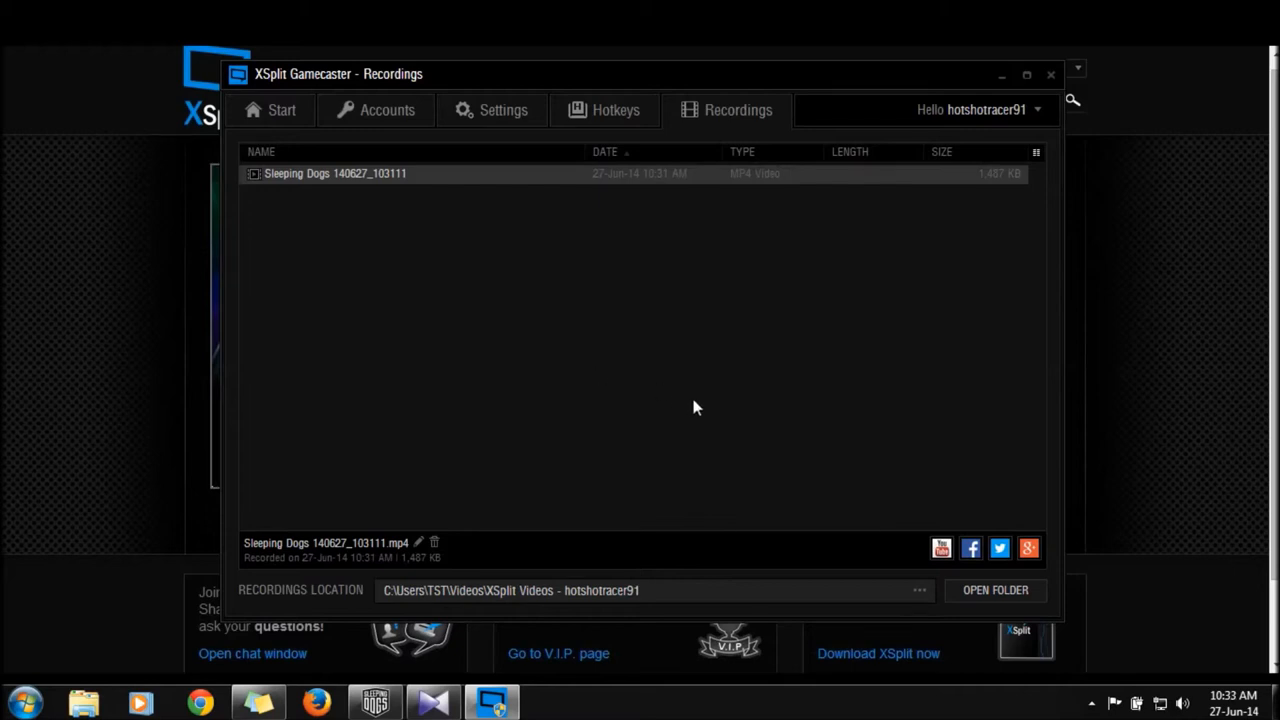